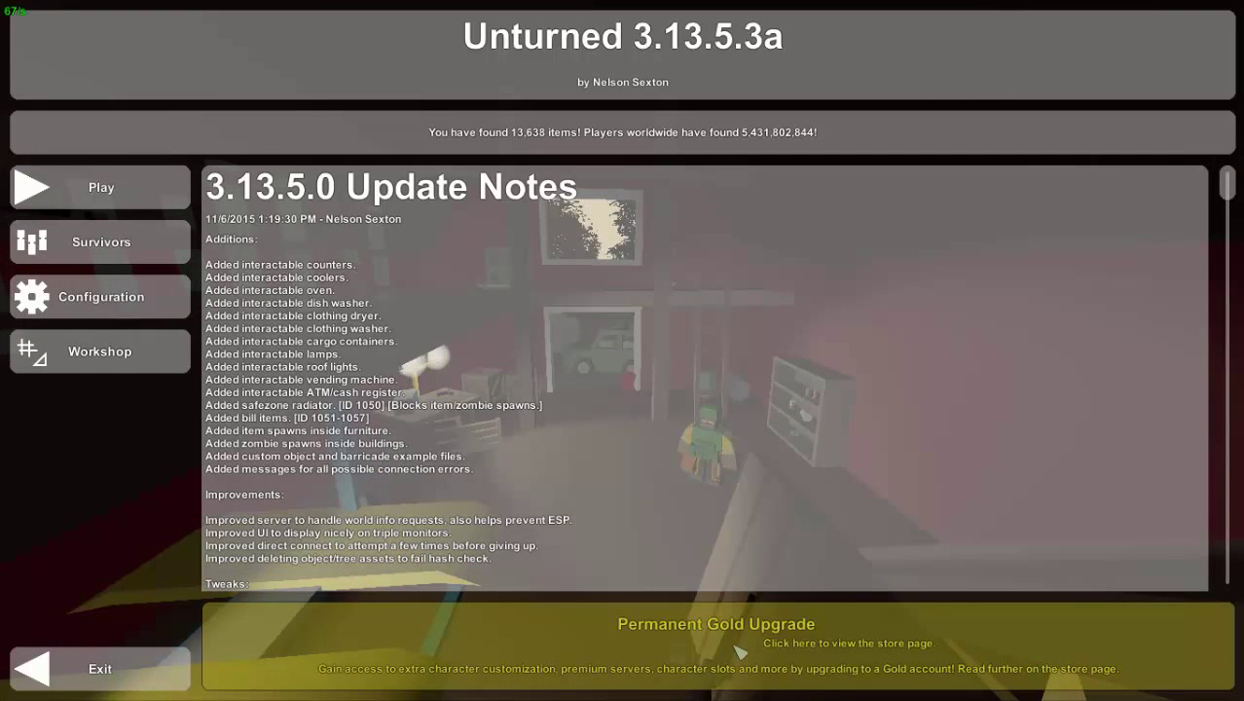
mouse_move(159, 442)
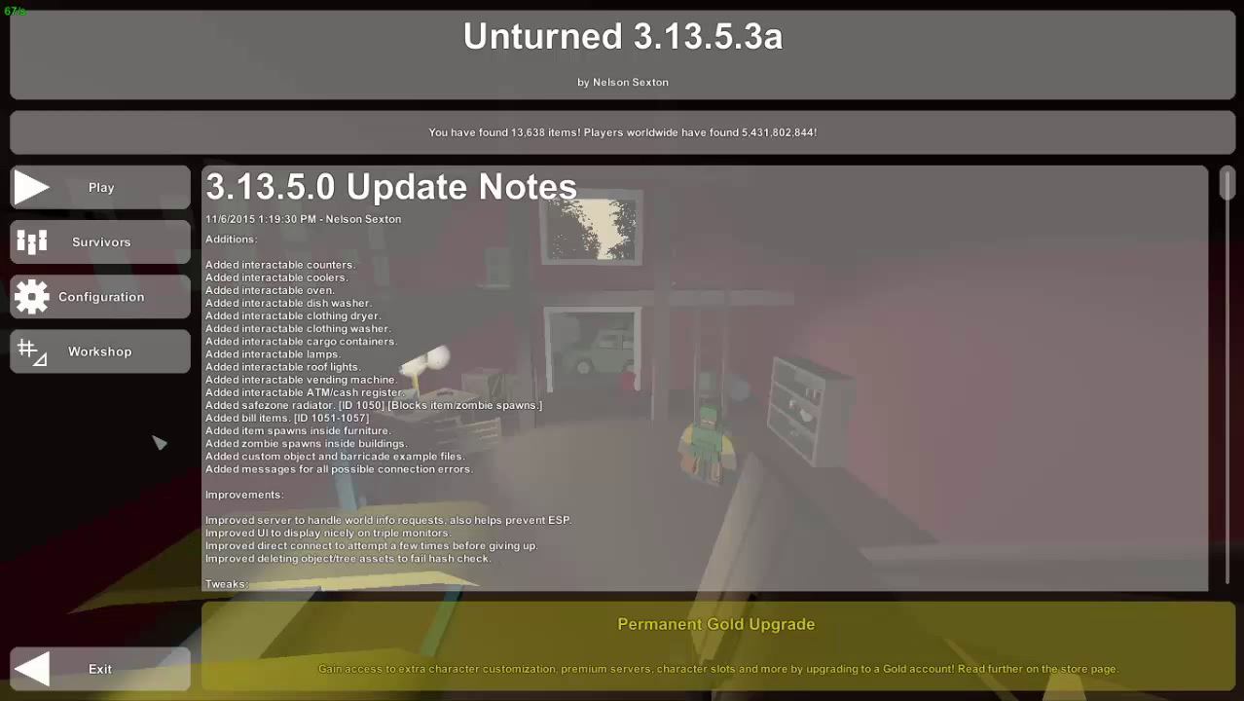
mouse_move(144, 357)
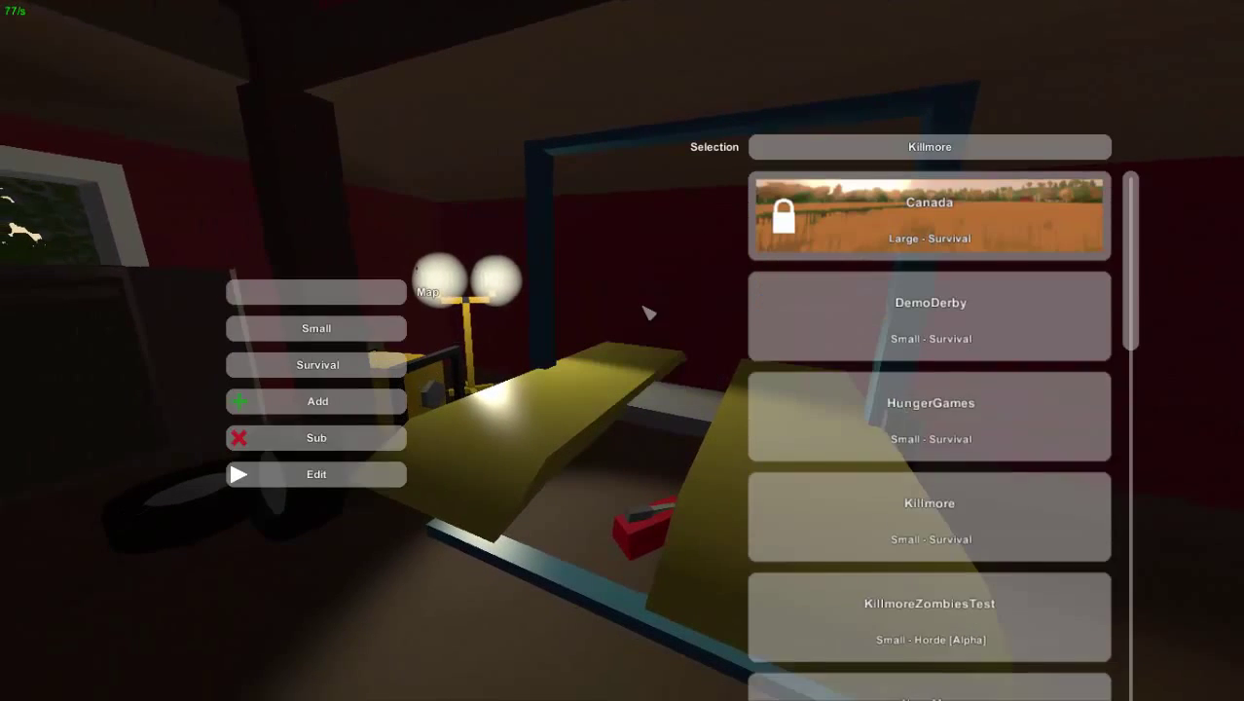
Step: Scroll down the editable map list and select testmap instead of Killmore
scroll("down", 3)
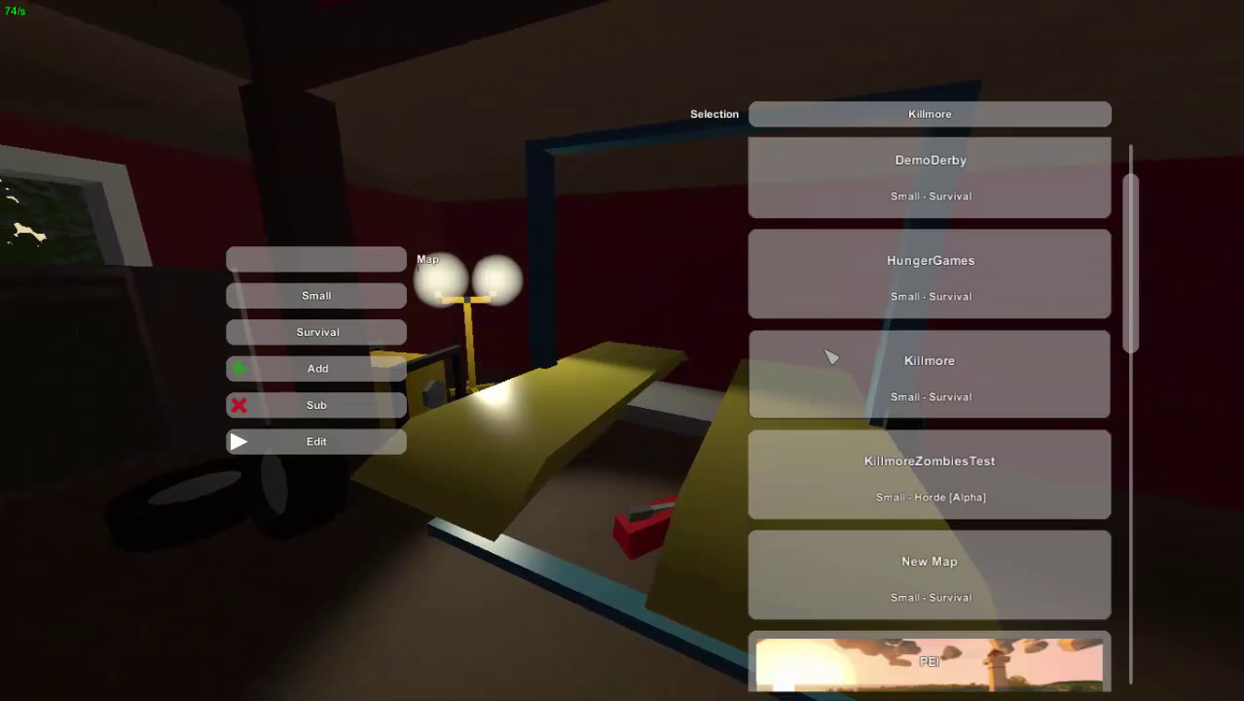
scroll("down", 3)
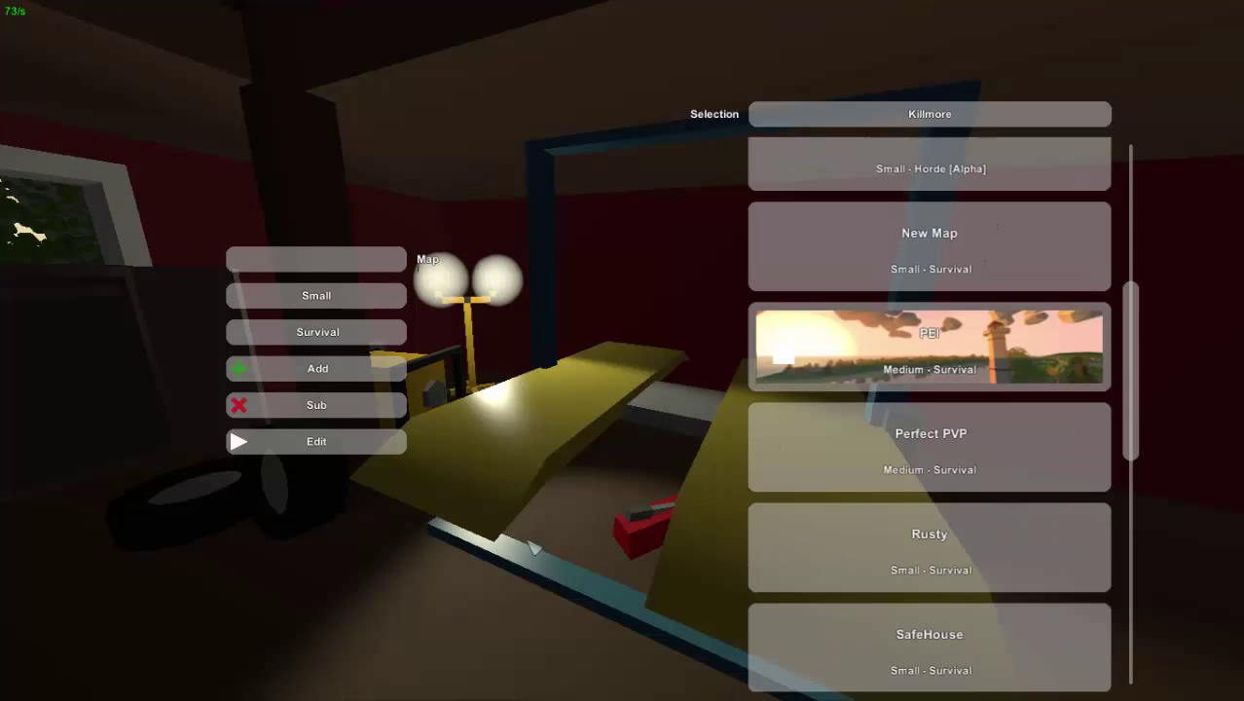
scroll("down", 3)
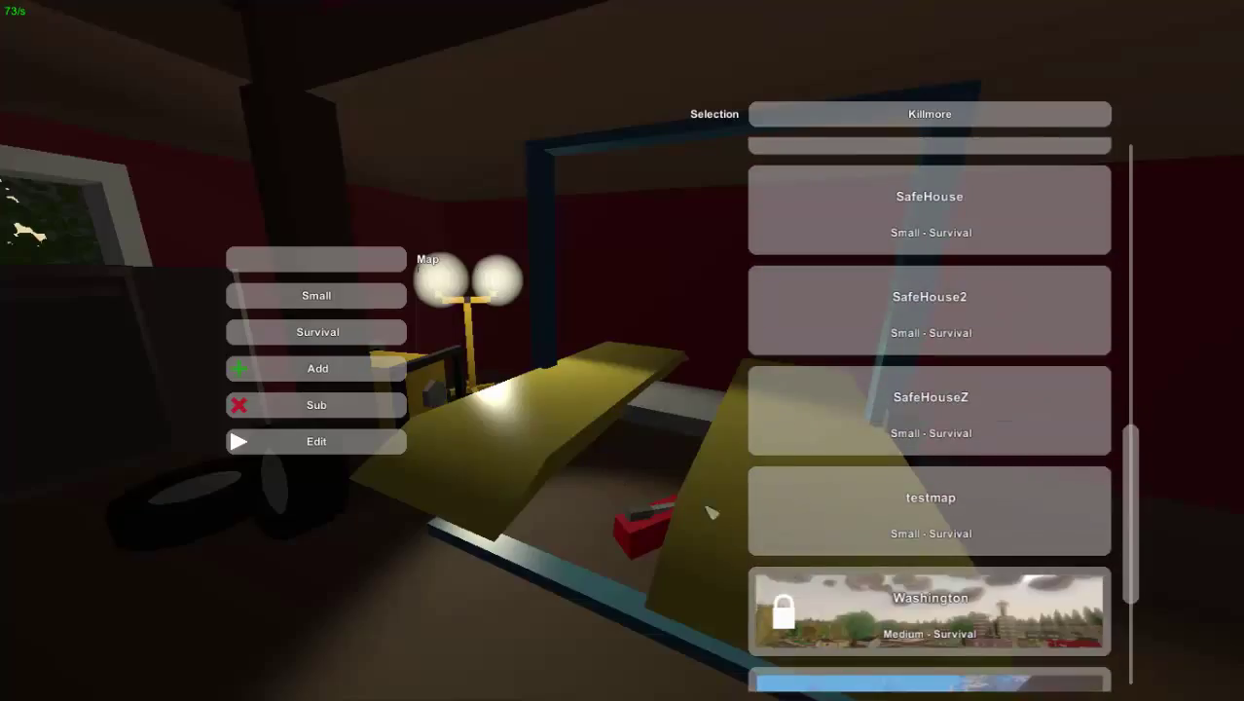
left_click(928, 510)
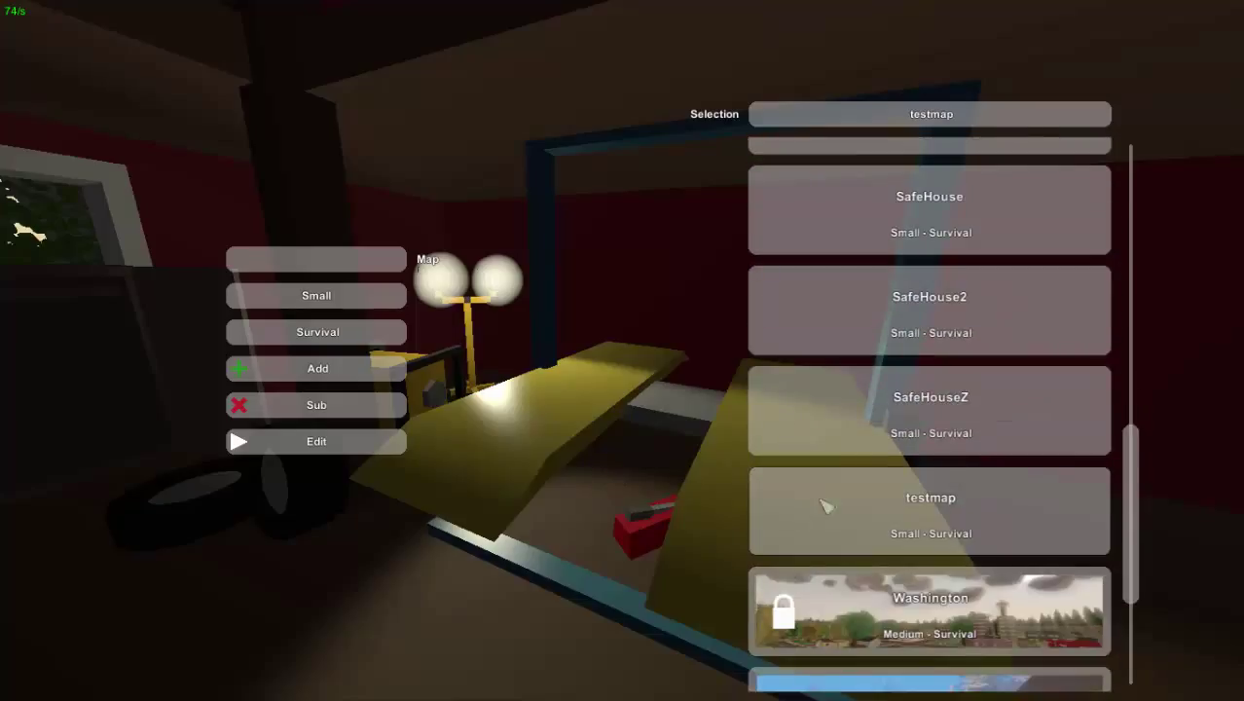
mouse_move(958, 511)
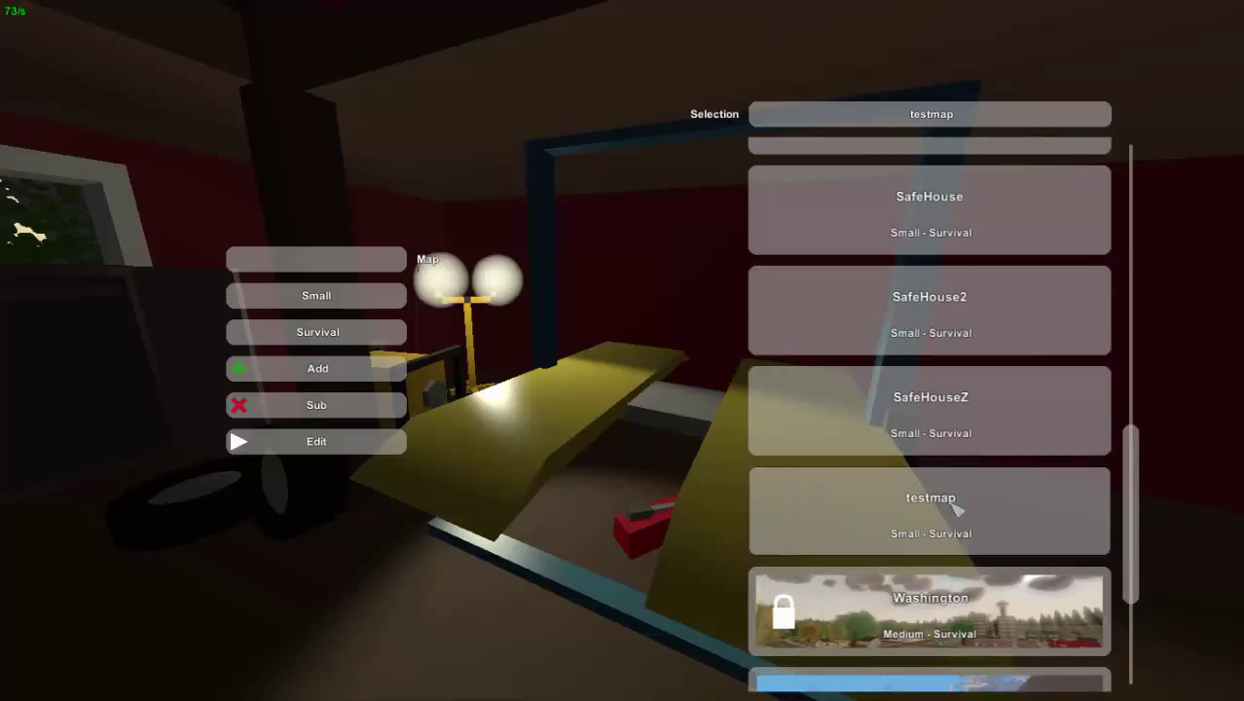
mouse_move(350, 285)
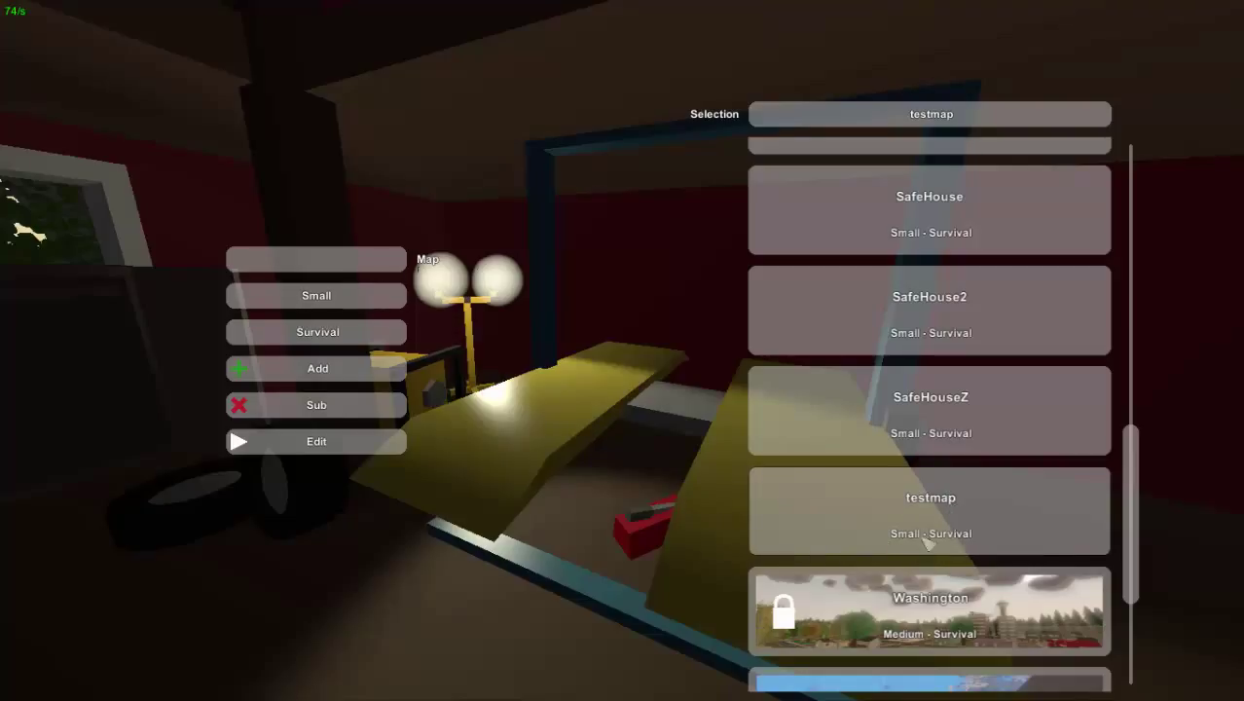
mouse_move(934, 552)
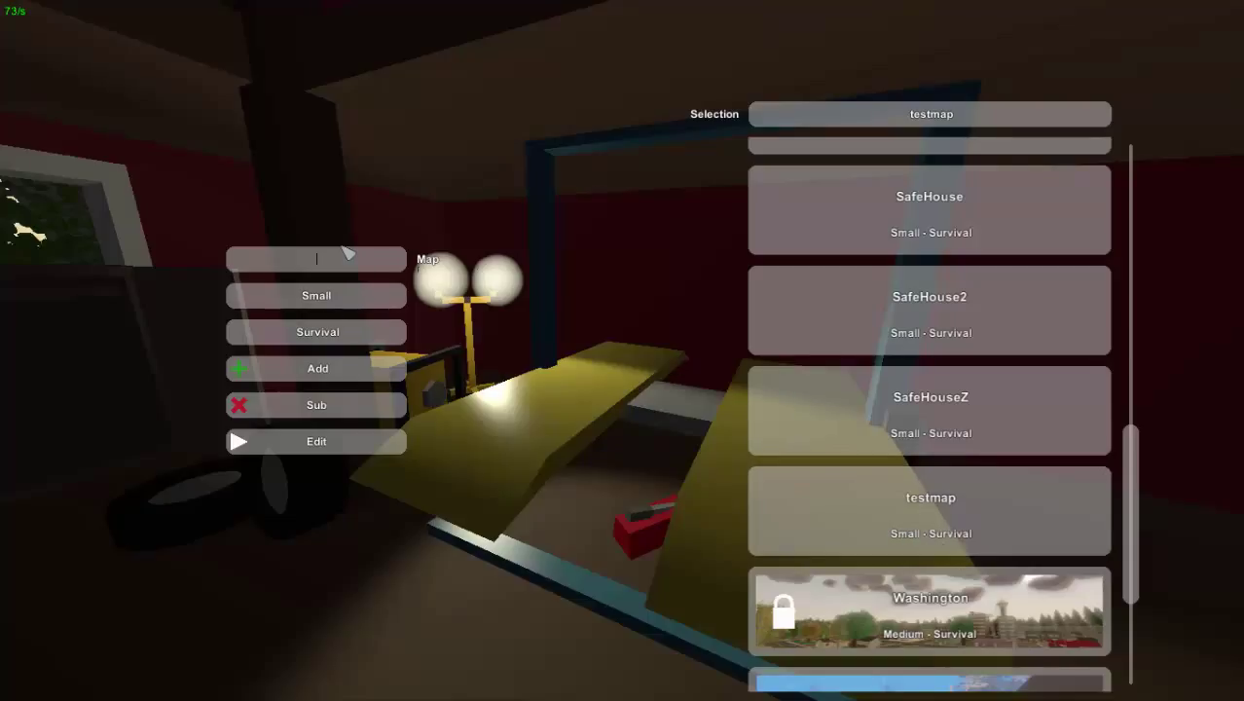
Step: Add a Small Horde [Alpha] map named testmaphorde to the map list
type("tes")
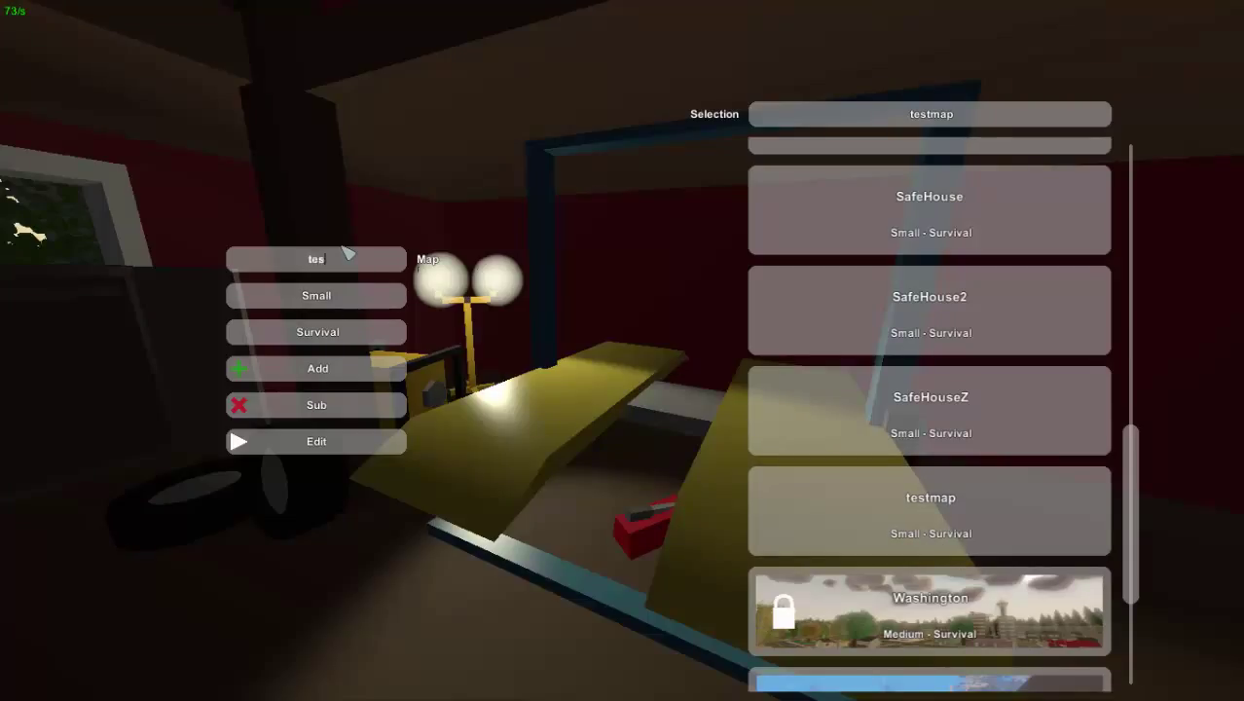
type("tmaph")
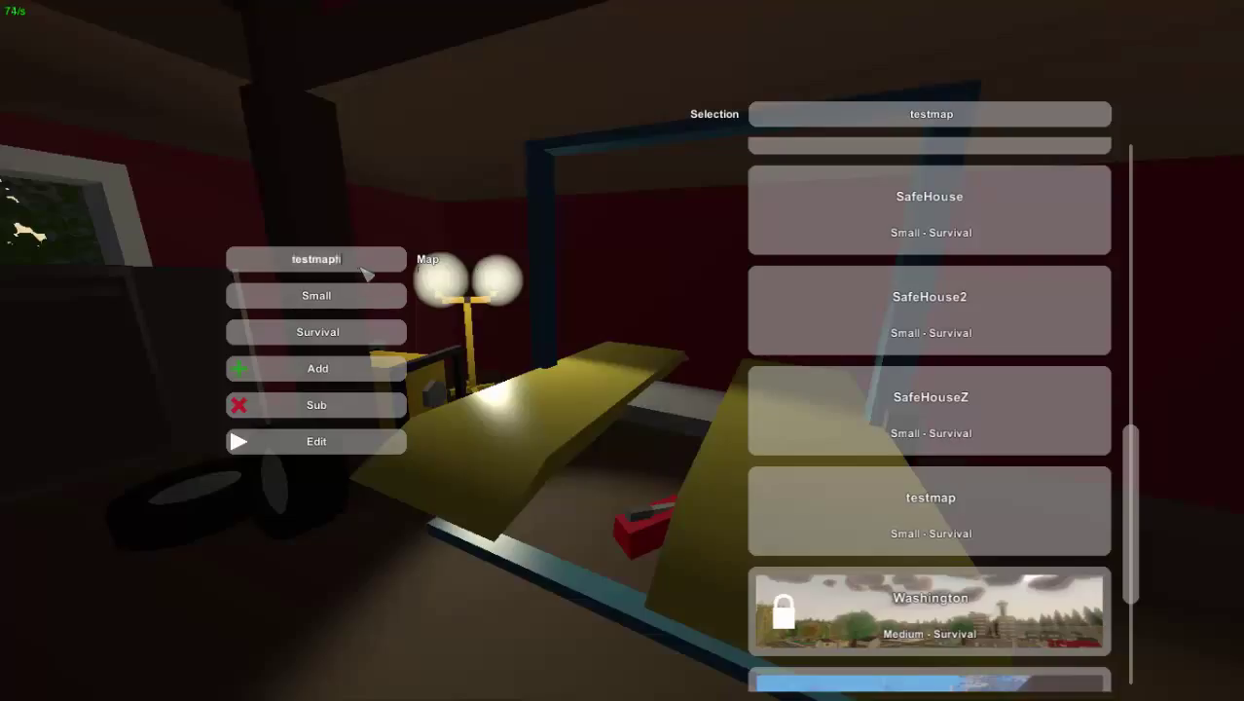
type("ore")
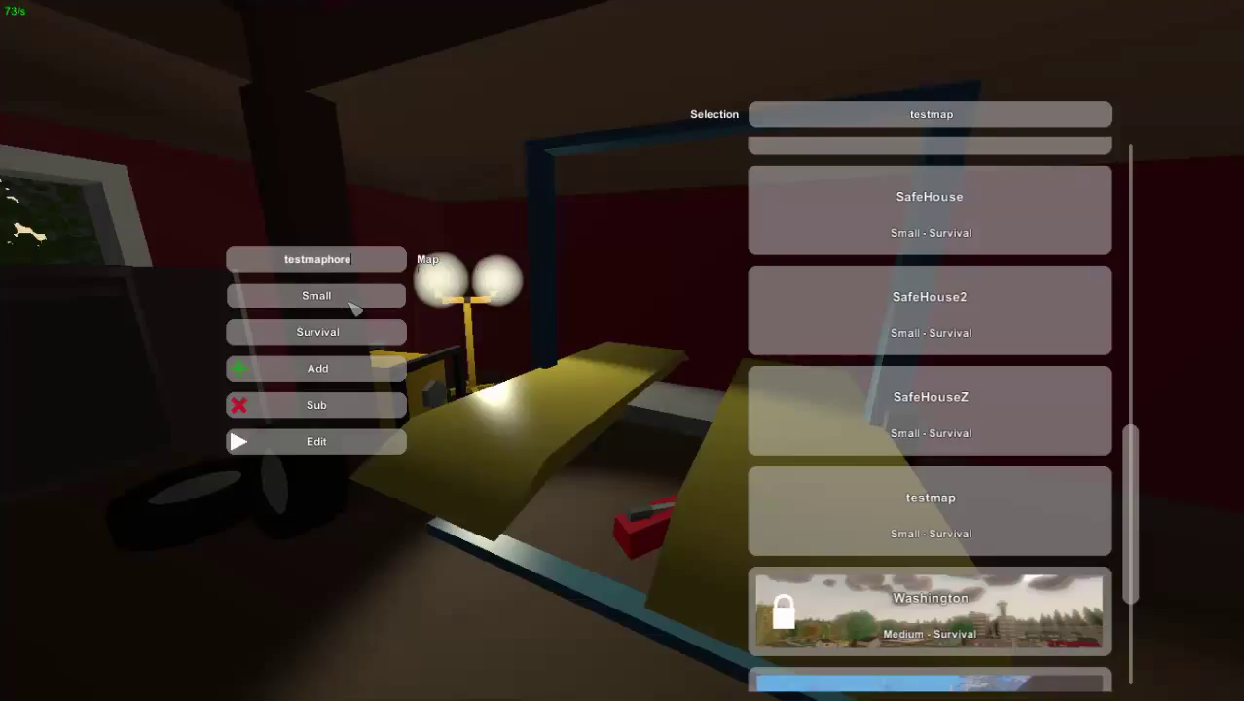
type("de")
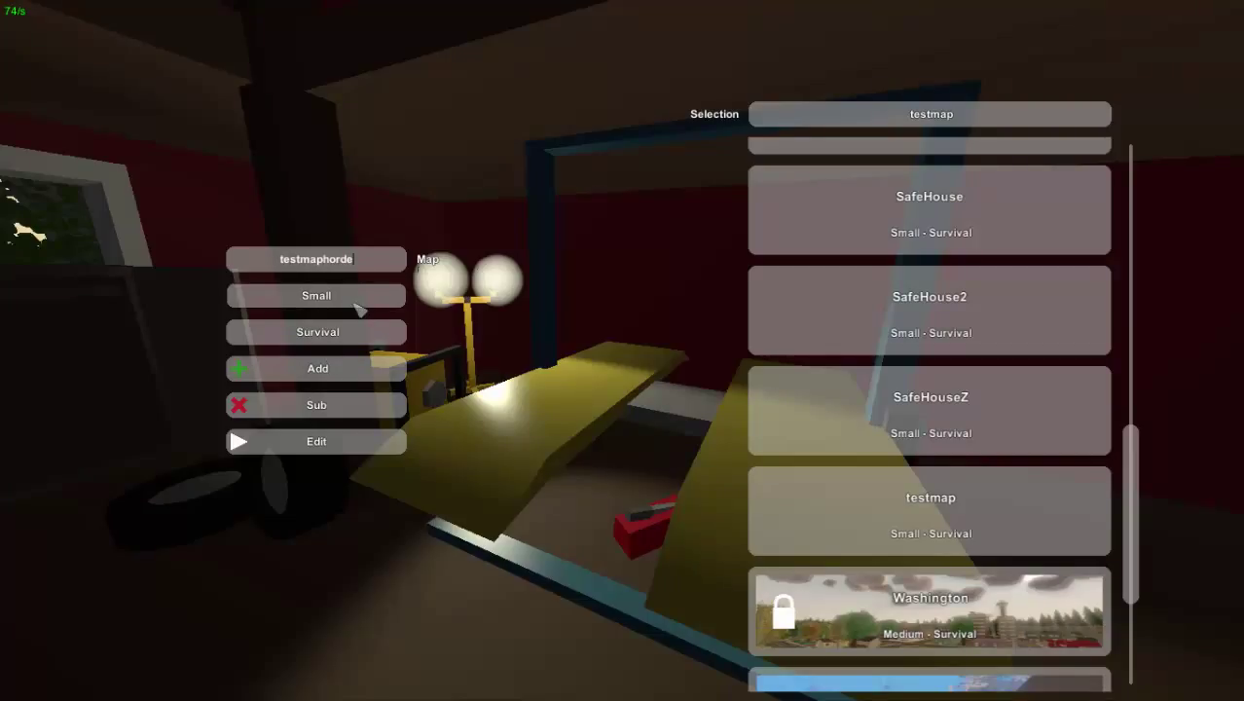
mouse_move(1012, 526)
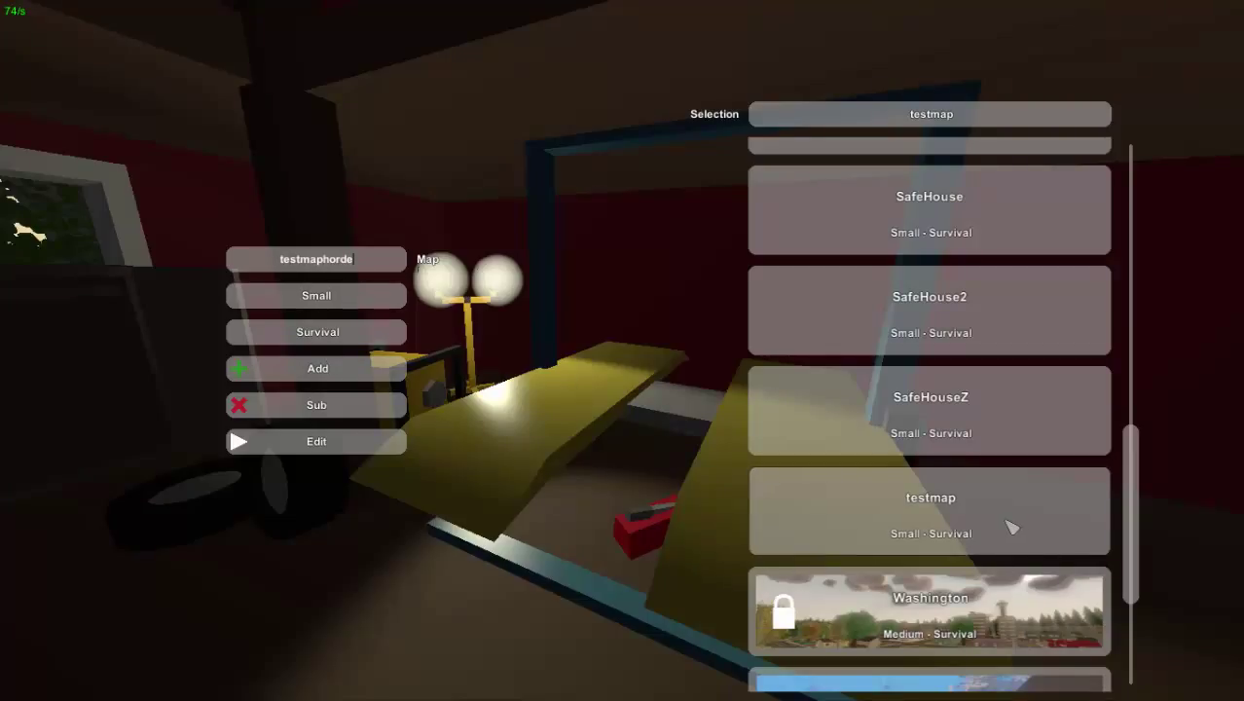
left_click(316, 332)
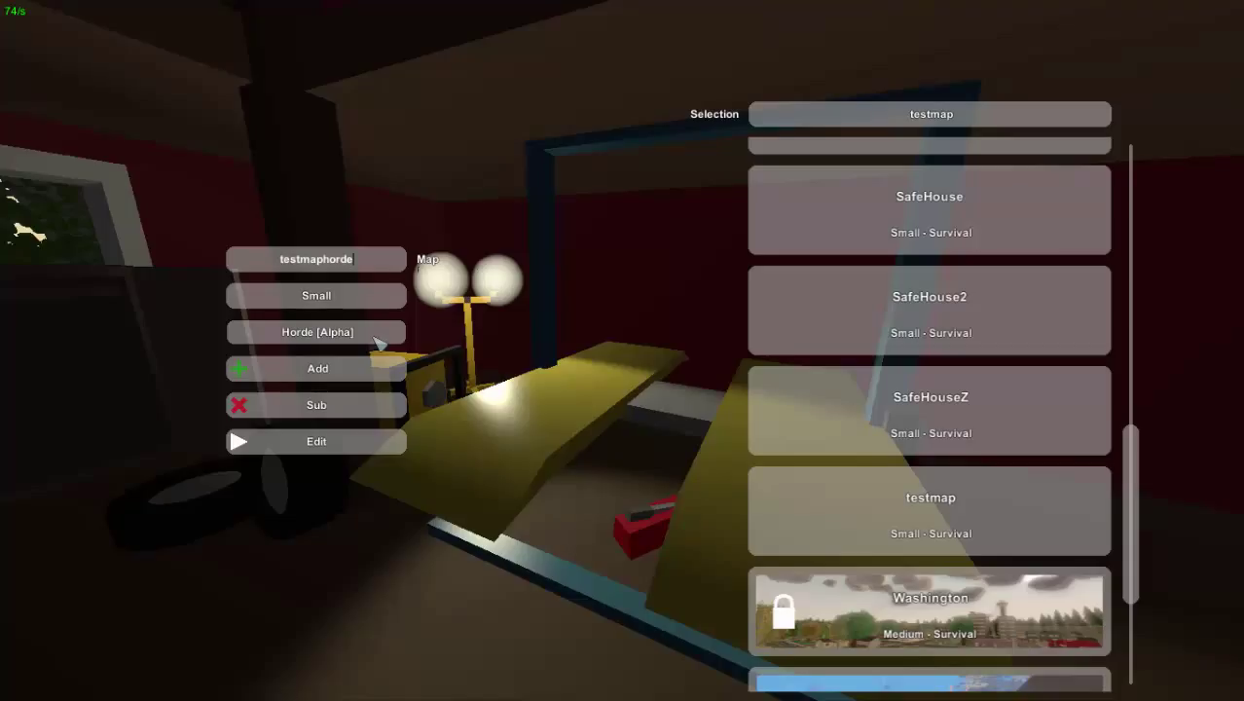
mouse_move(367, 444)
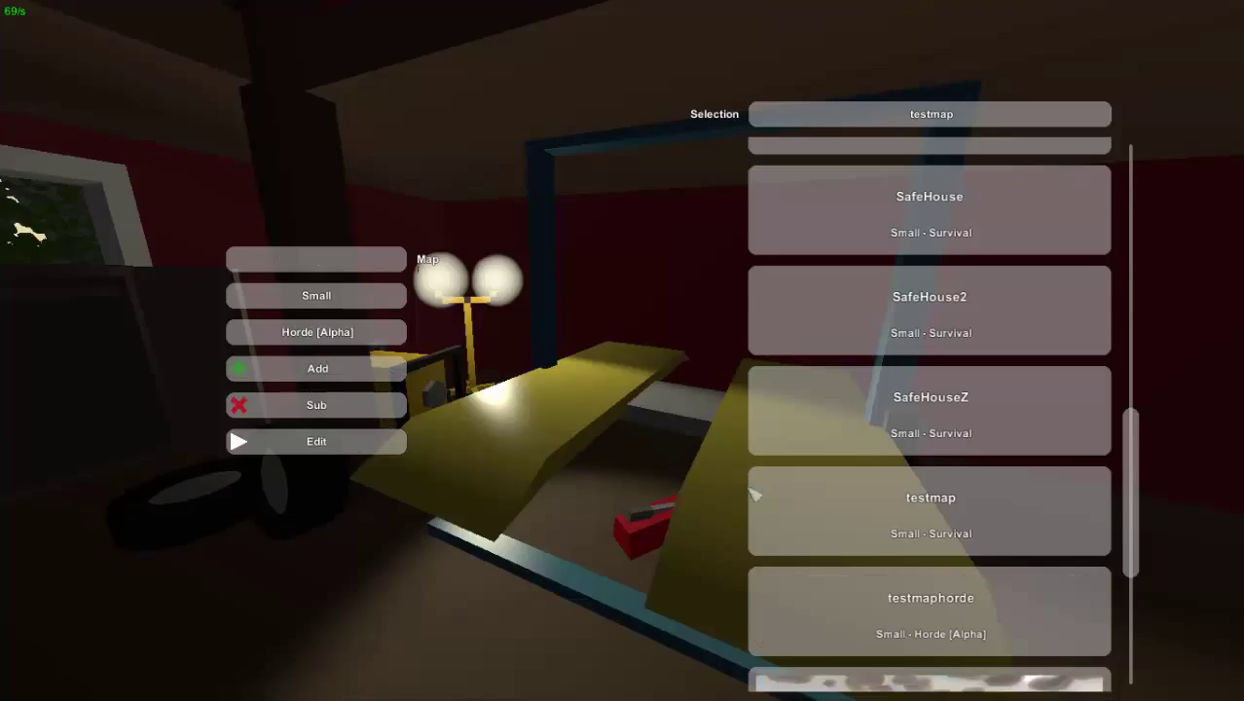
scroll("down", 3)
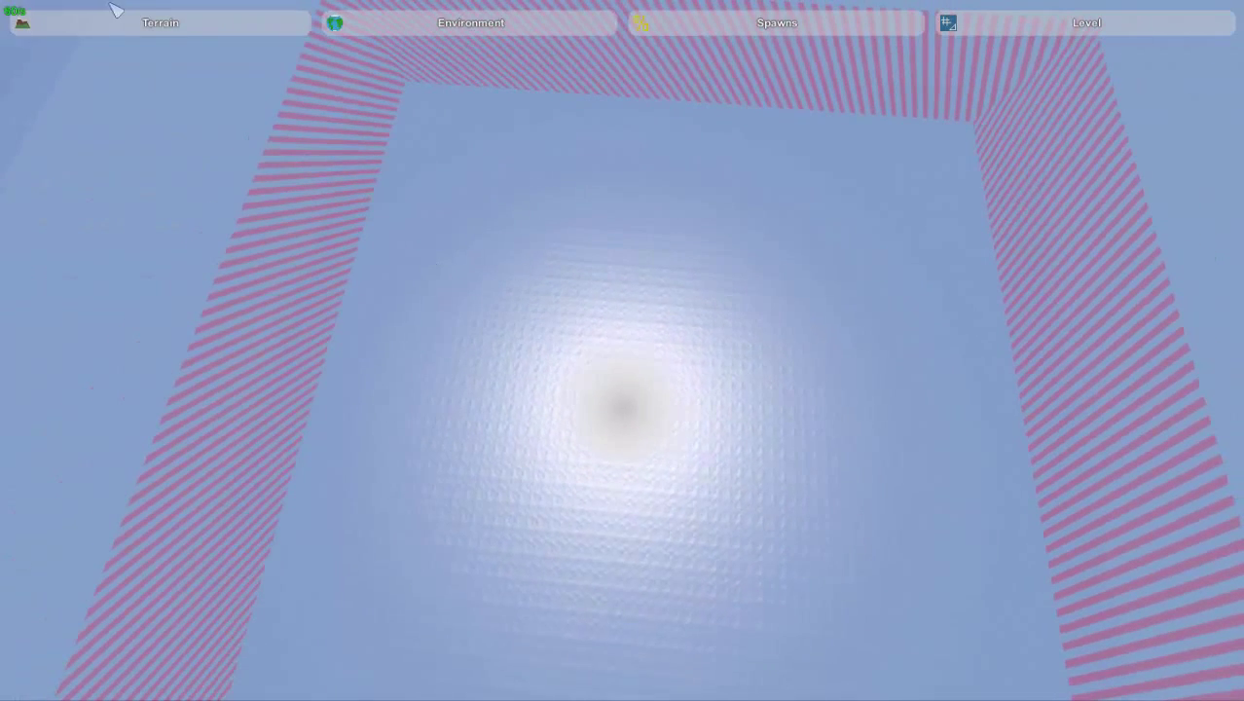
Step: Check testmaphorde's Terrain Heights and Materials settings, then exit the editor
left_click(160, 23)
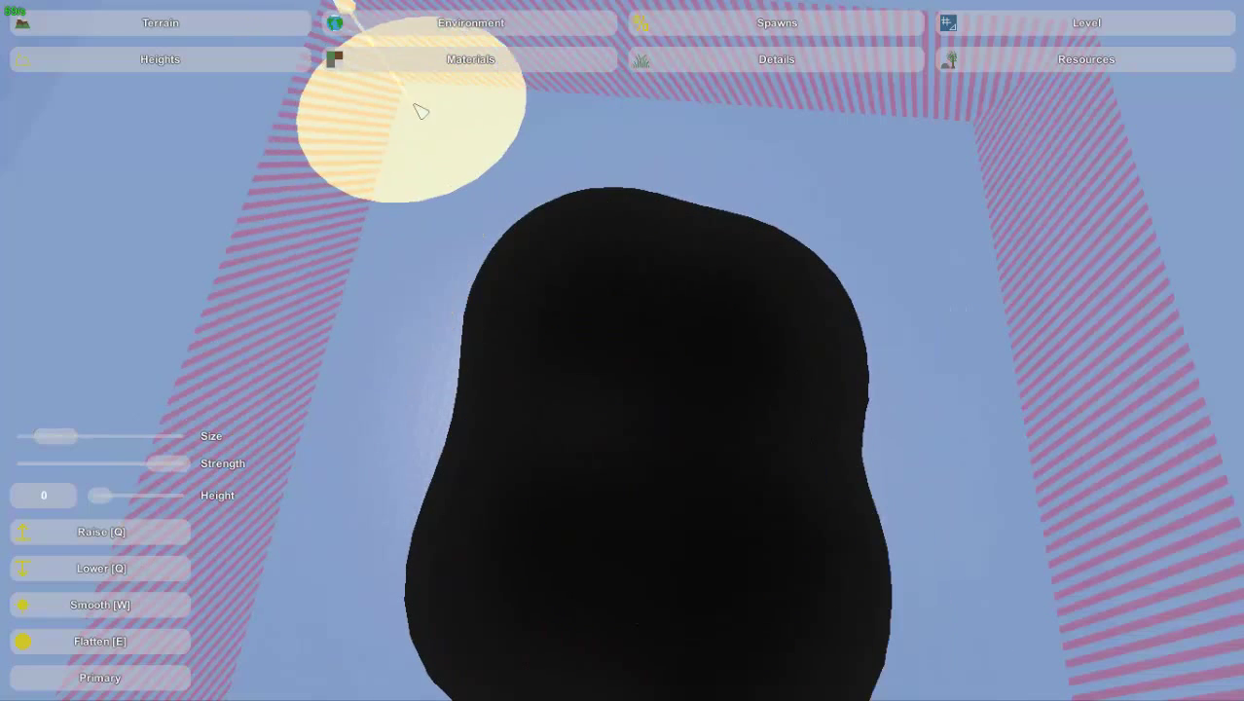
left_click(470, 59)
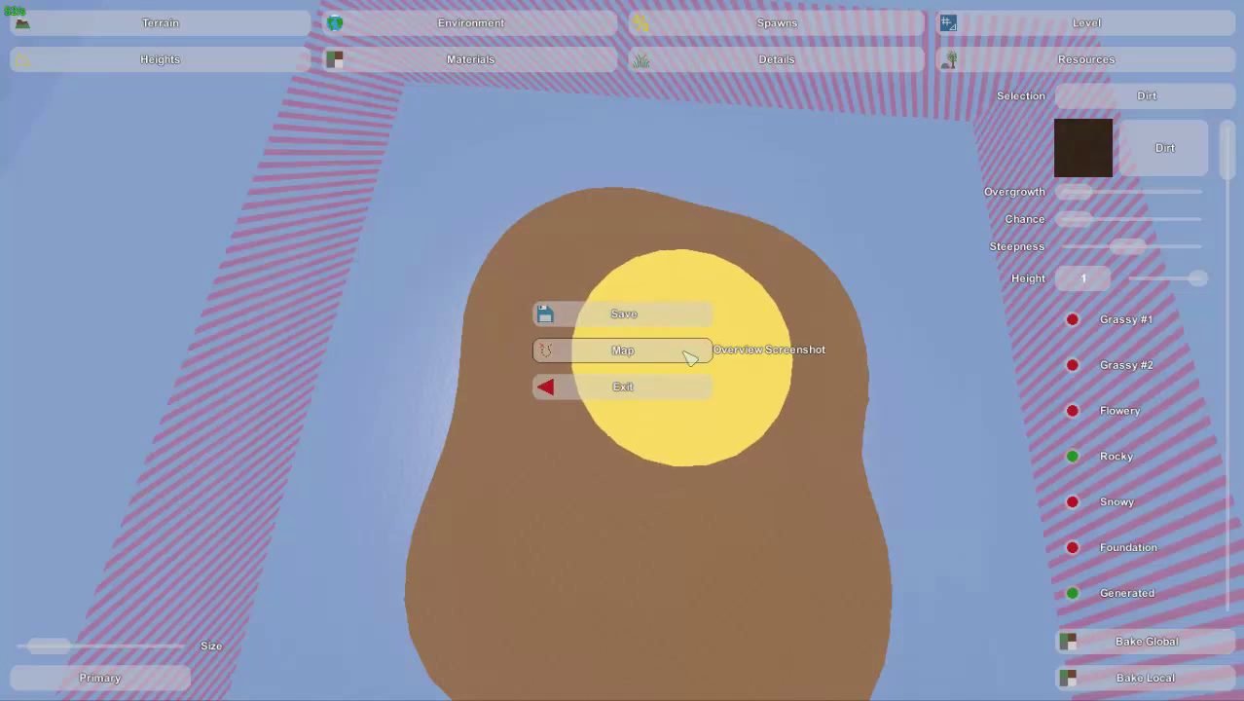
left_click(622, 386)
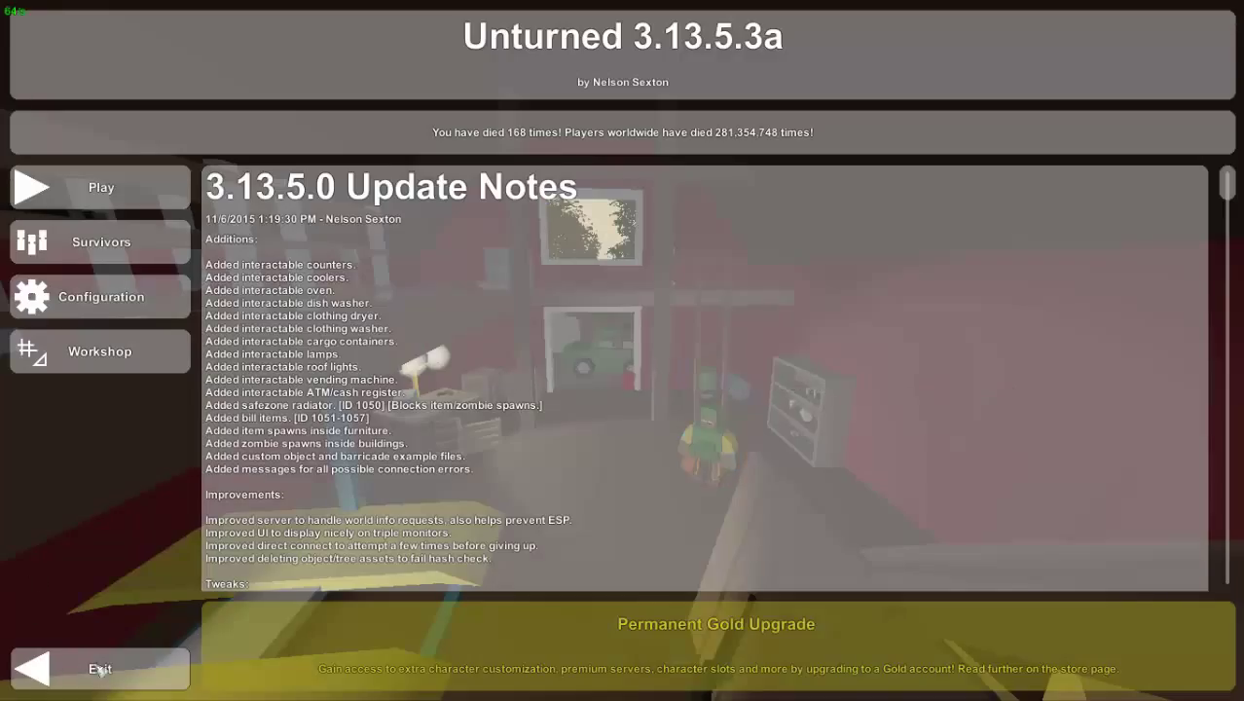
Step: Quit Unturned and bring up File Explorer on the Unturned install folder
left_click(100, 187)
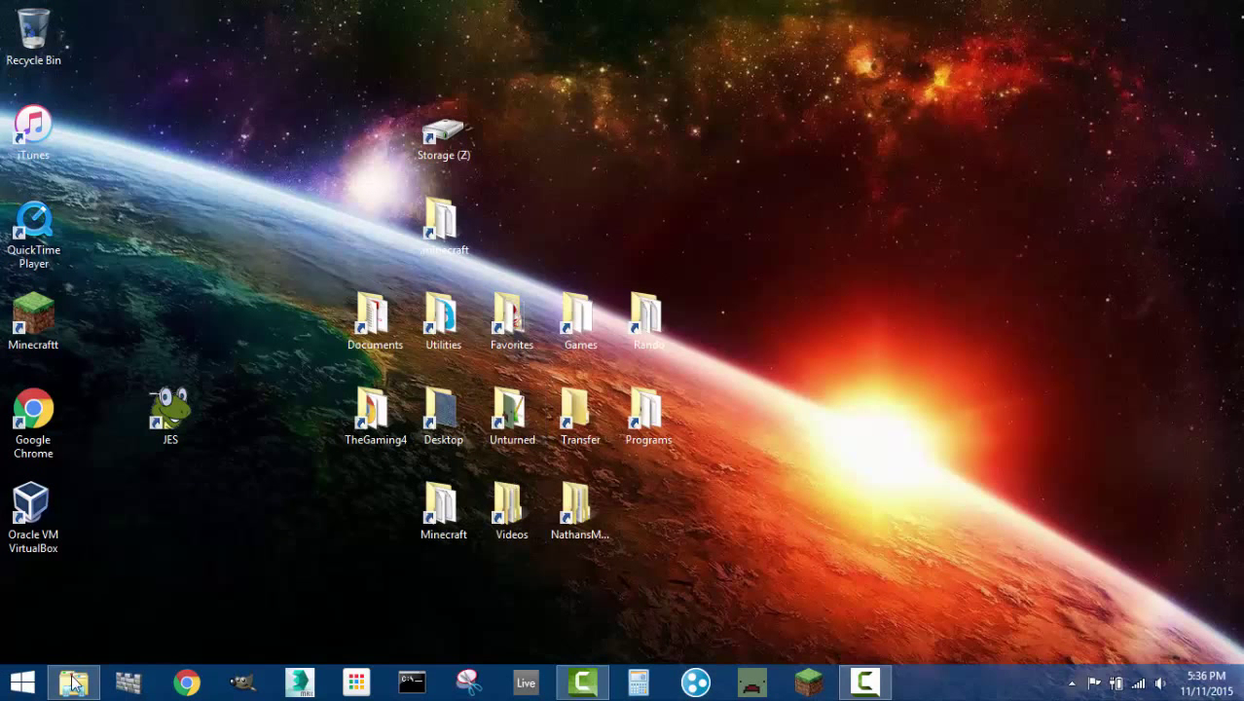
left_click(73, 680)
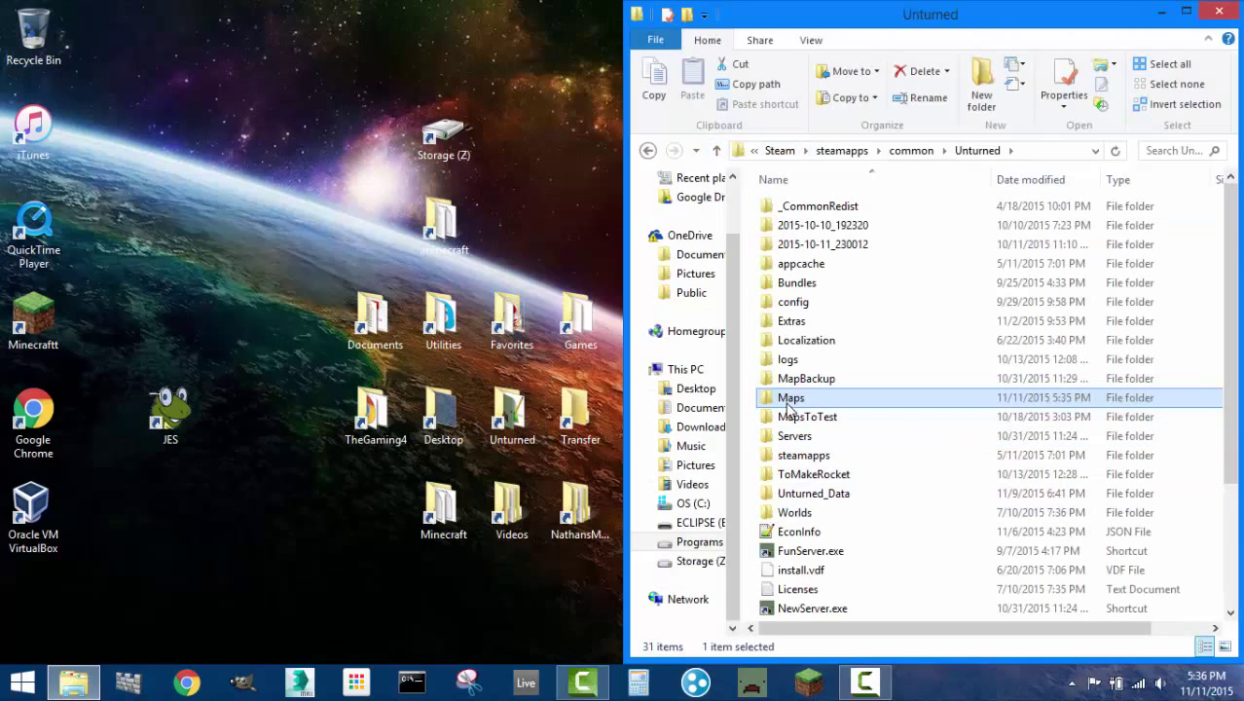
Step: Navigate from MapBackup back up to Unturned and into the Maps folder
double_click(790, 397)
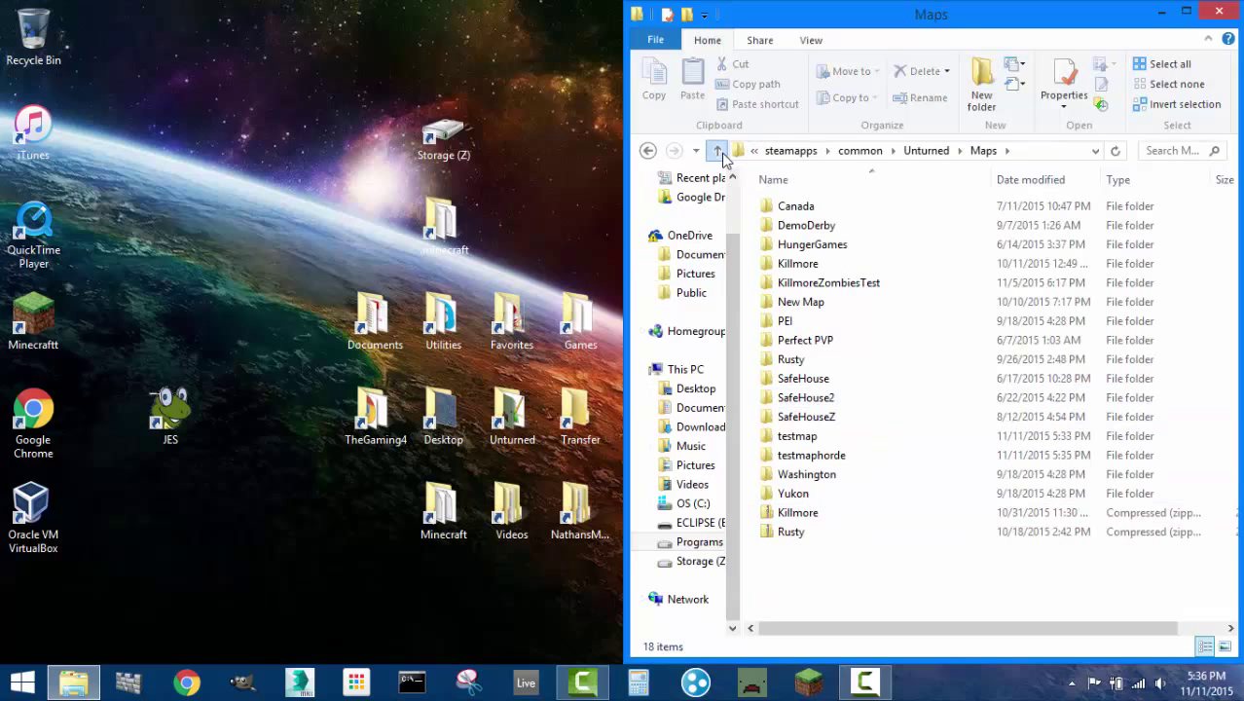
left_click(717, 150)
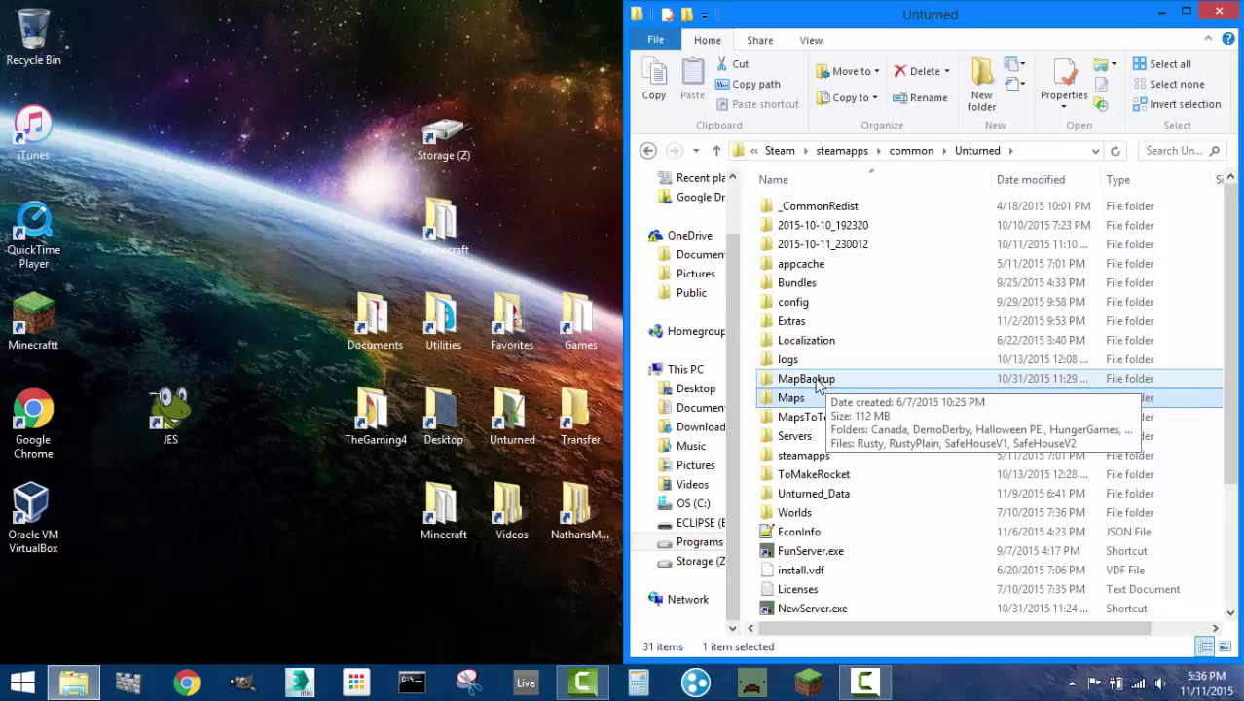
double_click(804, 378)
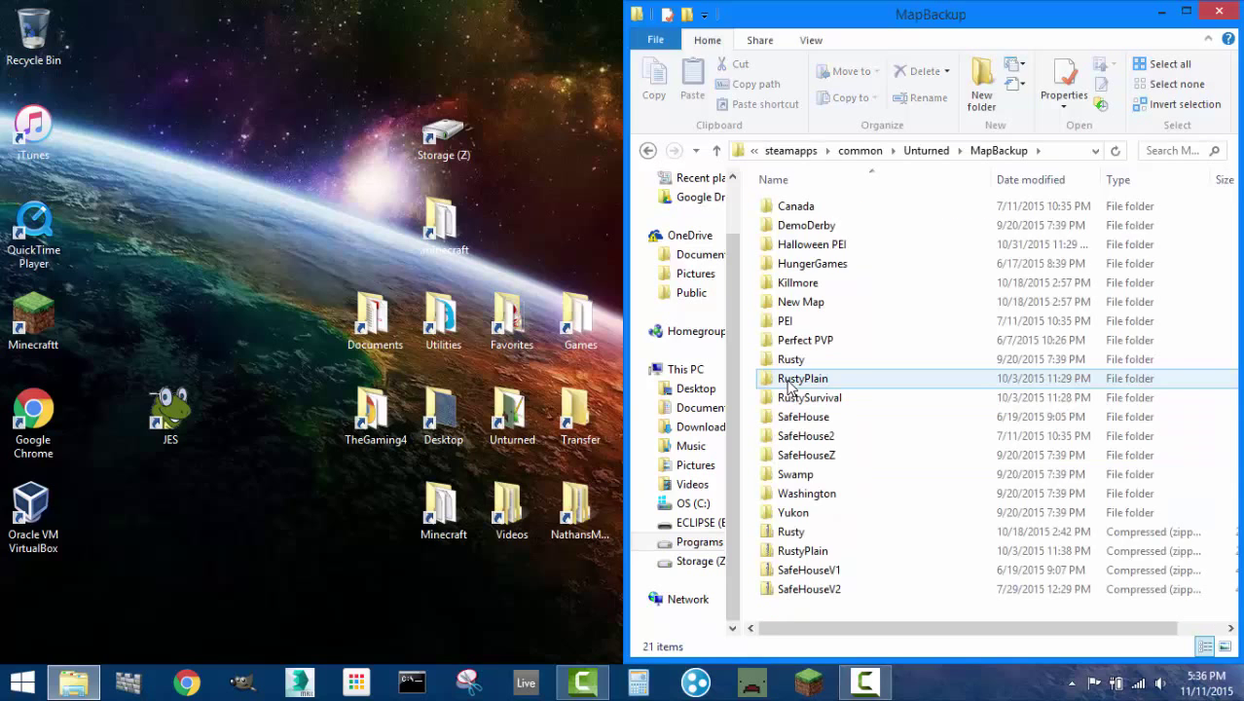
left_click(809, 397)
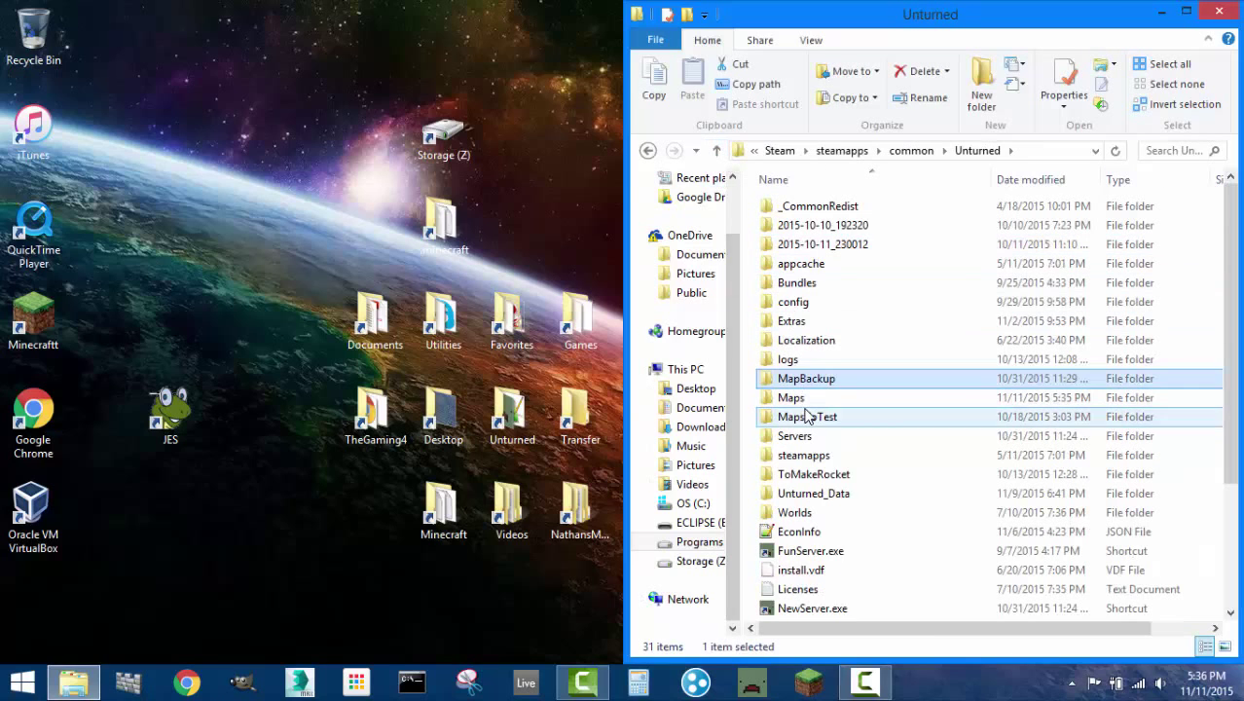
double_click(790, 397)
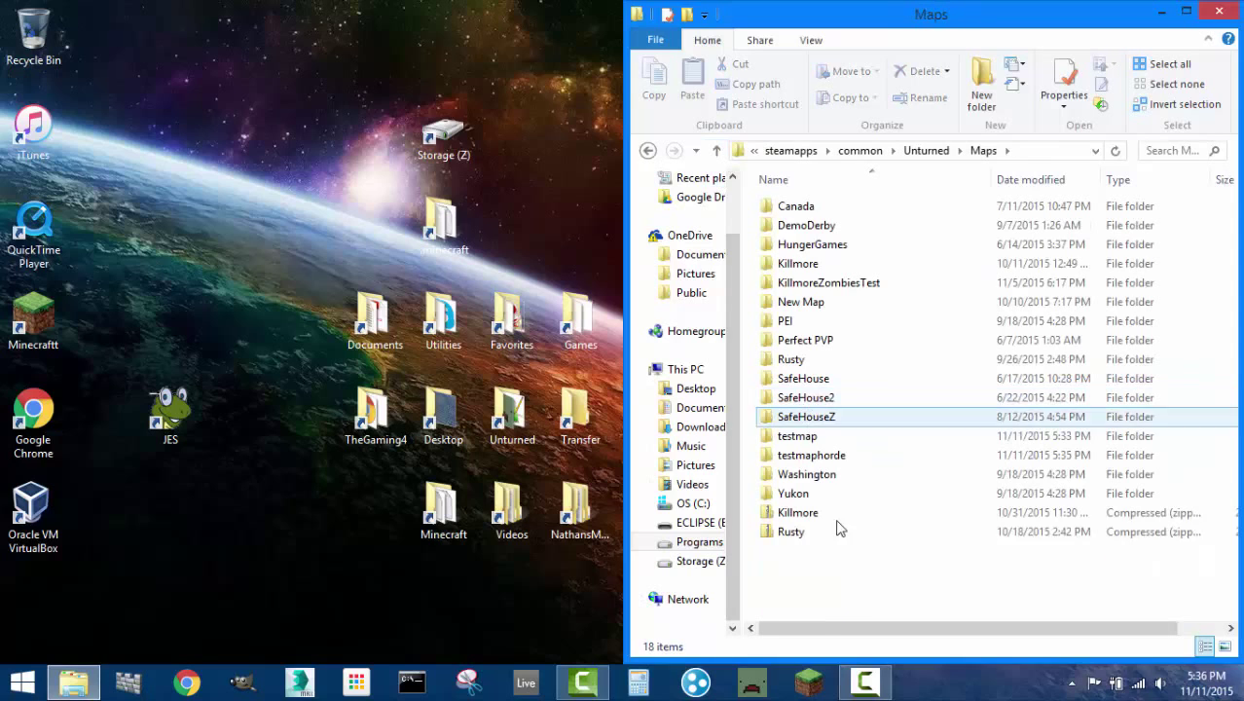
Step: Select the testmap and testmaphorde folders inside Maps
left_click(797, 435)
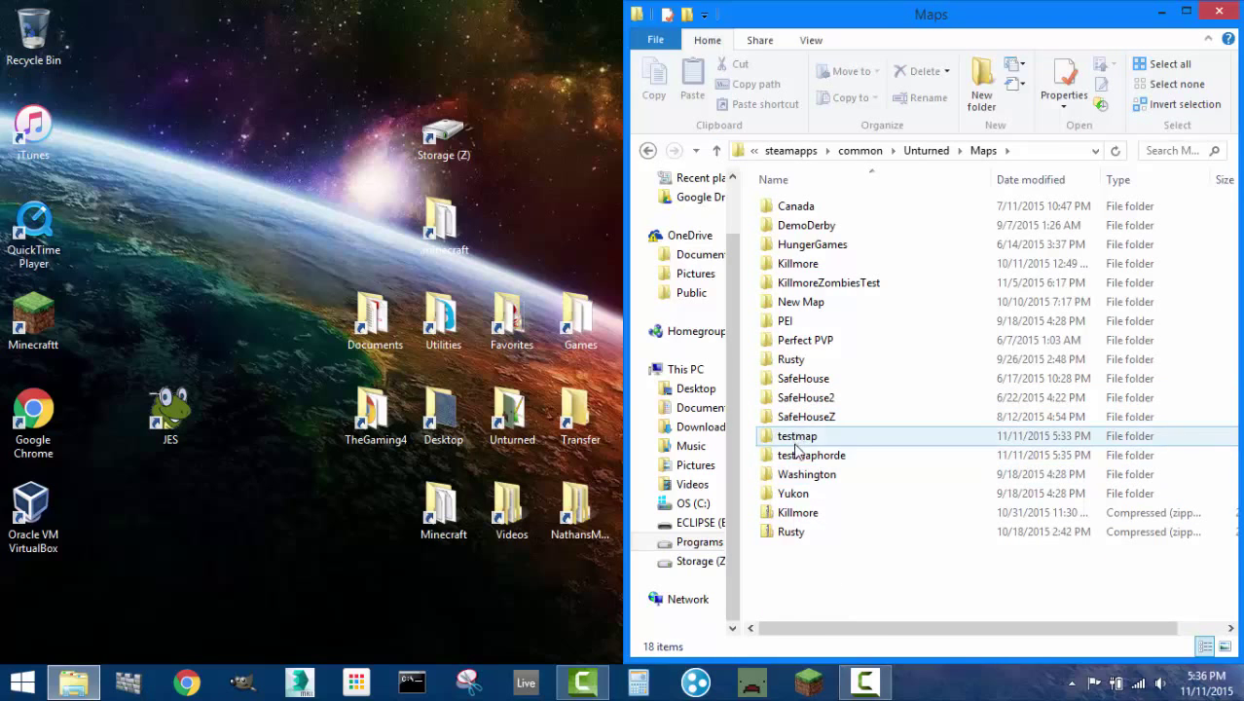
left_click(806, 474)
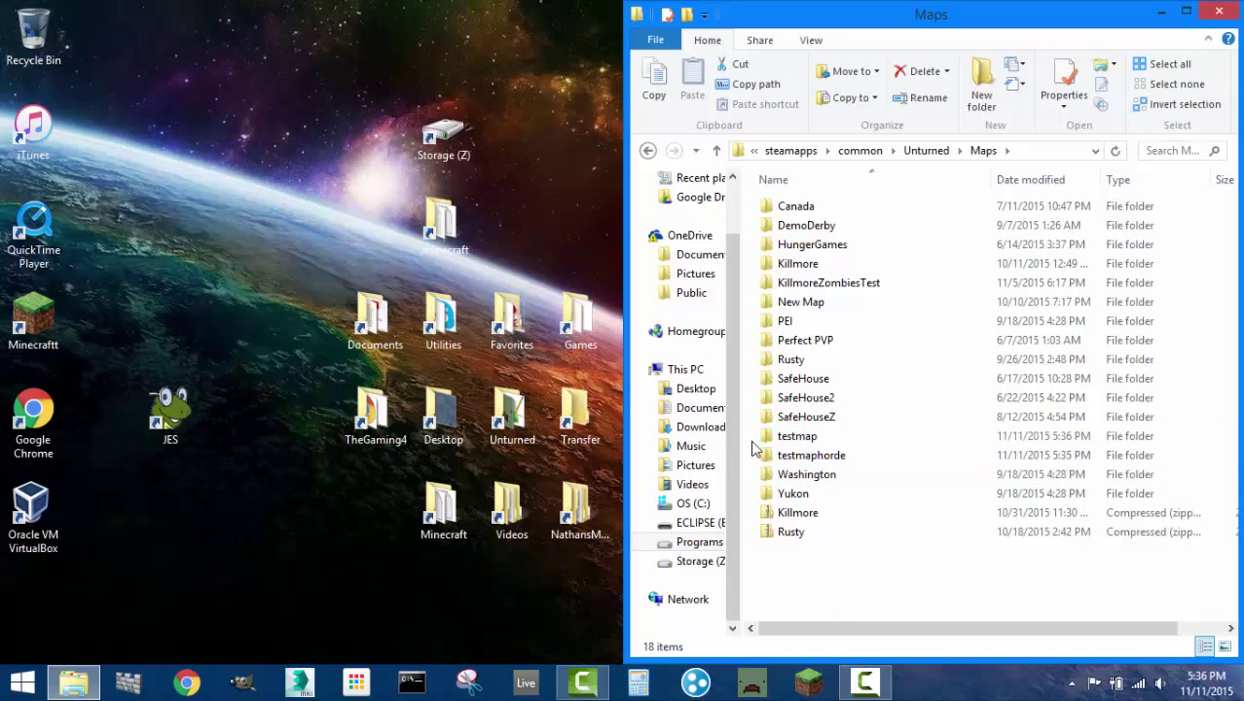
left_click(811, 455)
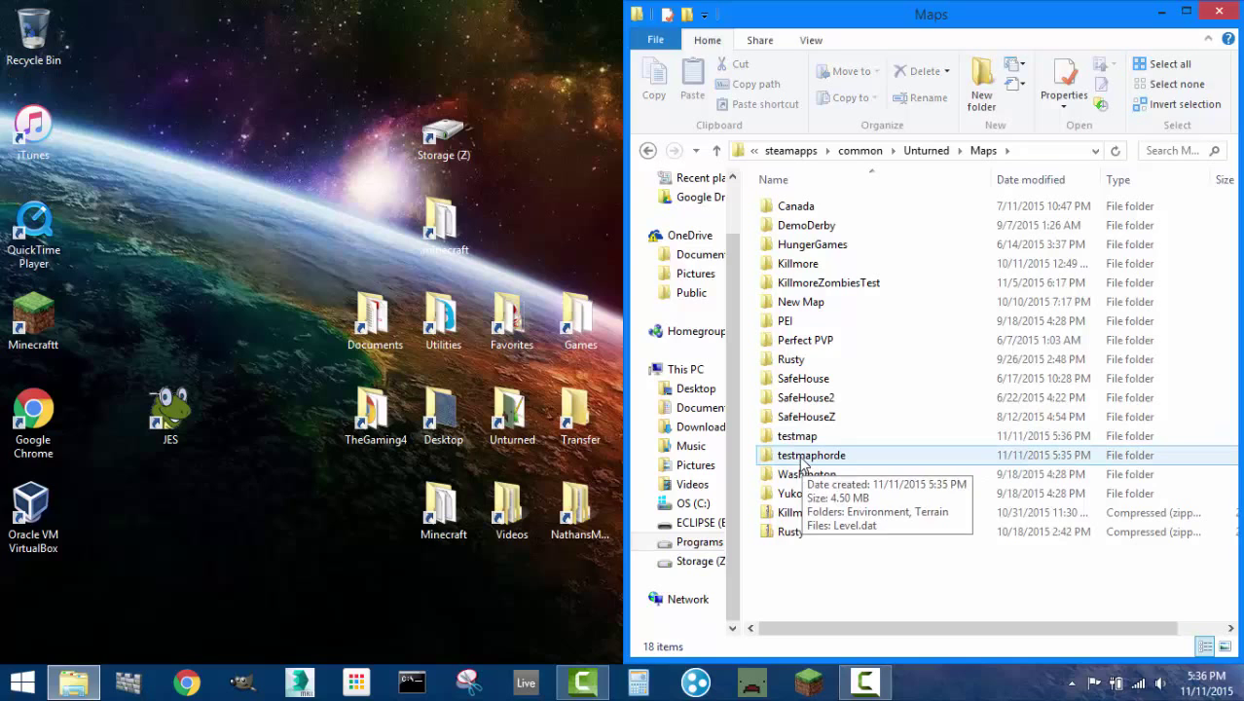
left_click(810, 455)
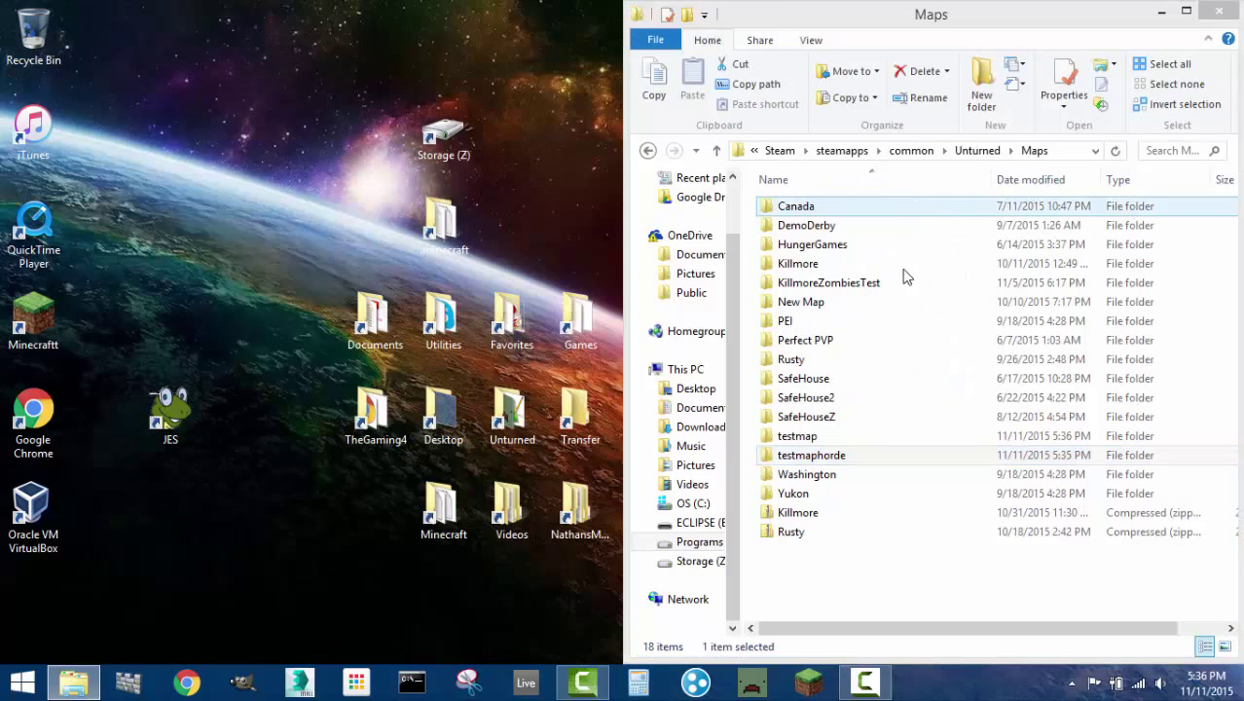
Step: Show testmaphorde and testmap in side-by-side windows, selecting testmap's Level.dat
double_click(811, 454)
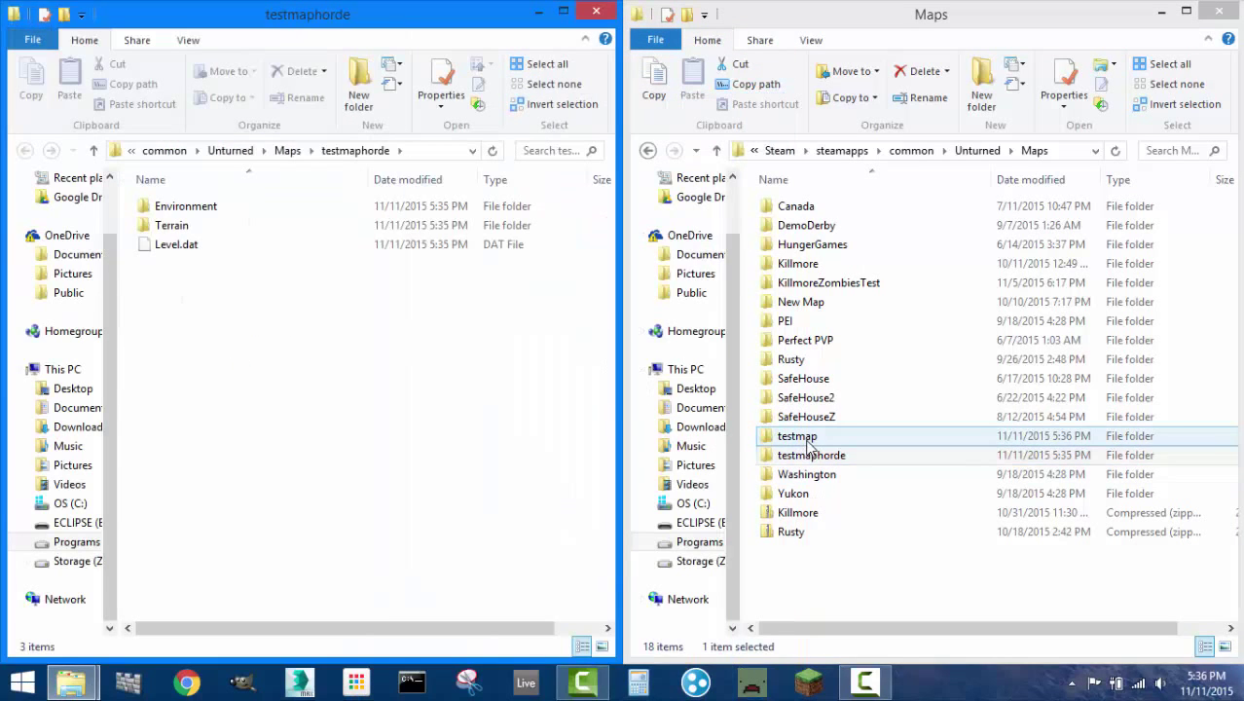
double_click(796, 435)
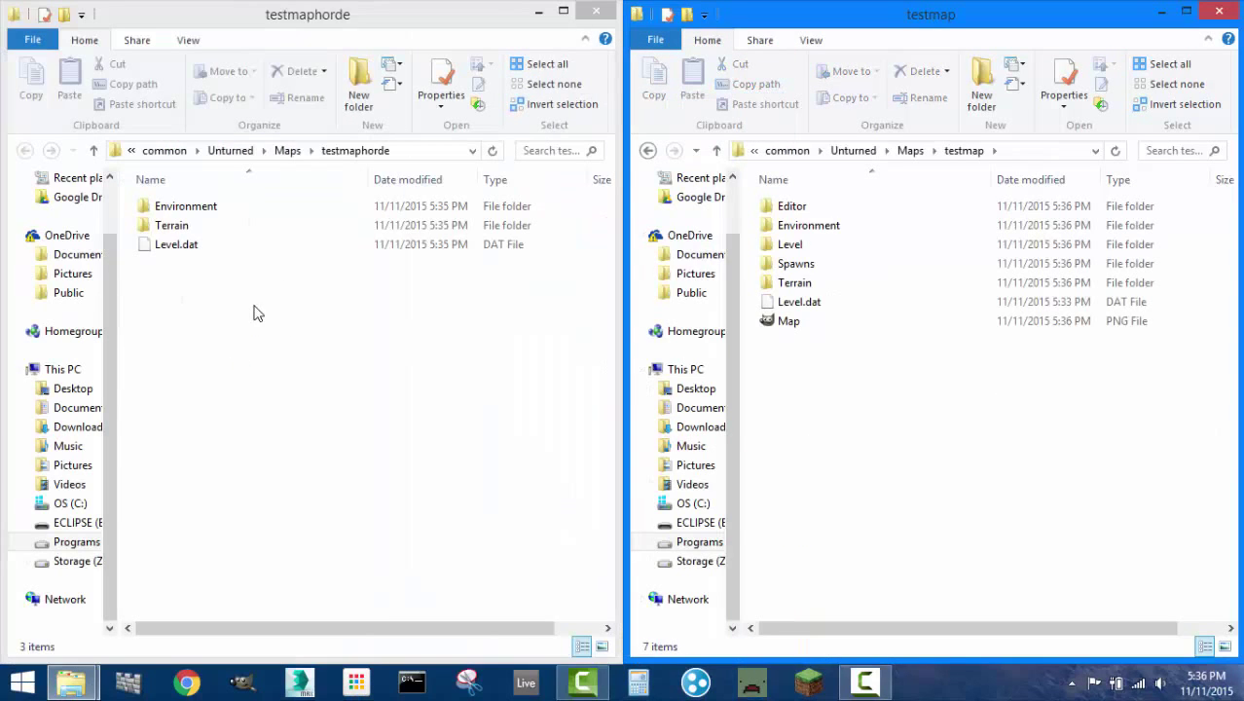
mouse_move(496, 407)
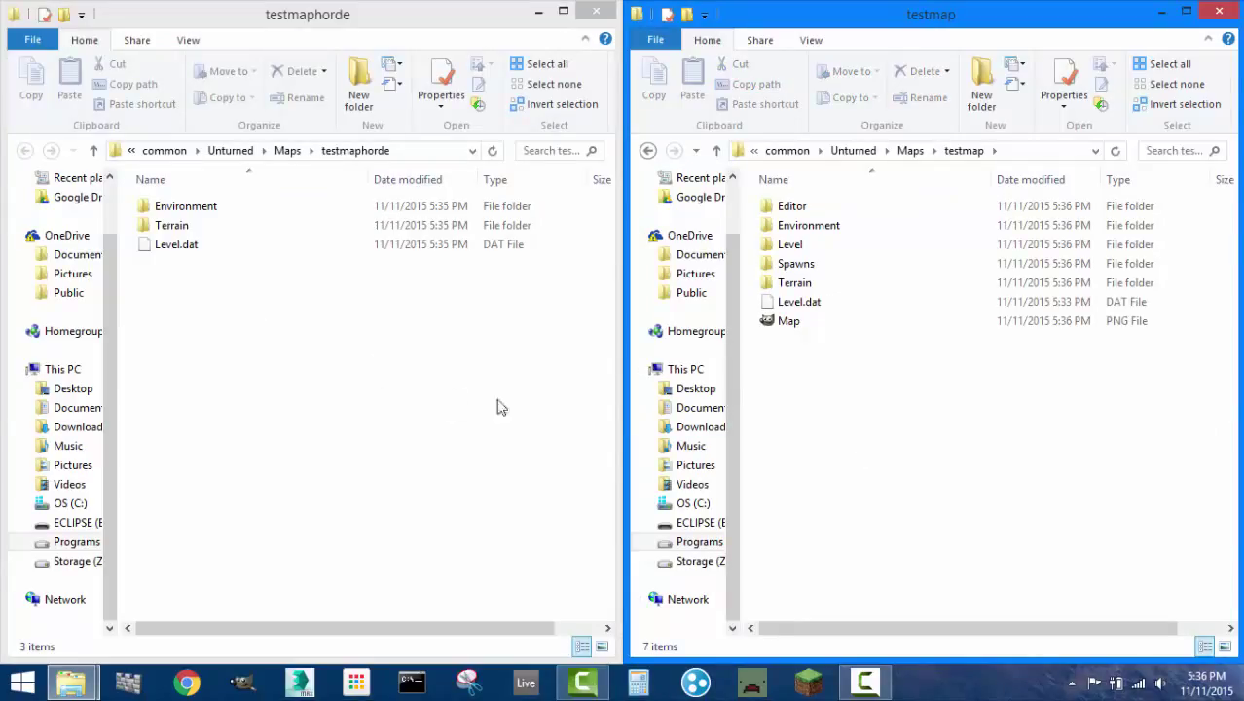
mouse_move(539, 361)
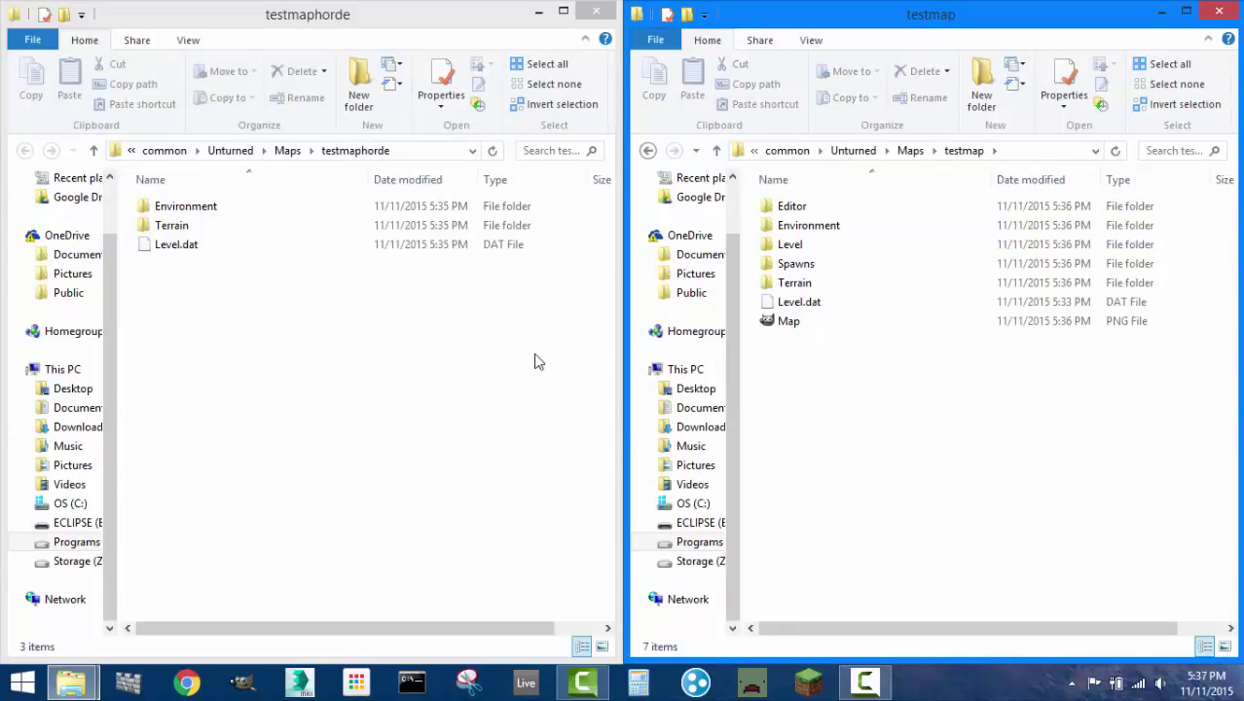
mouse_move(524, 348)
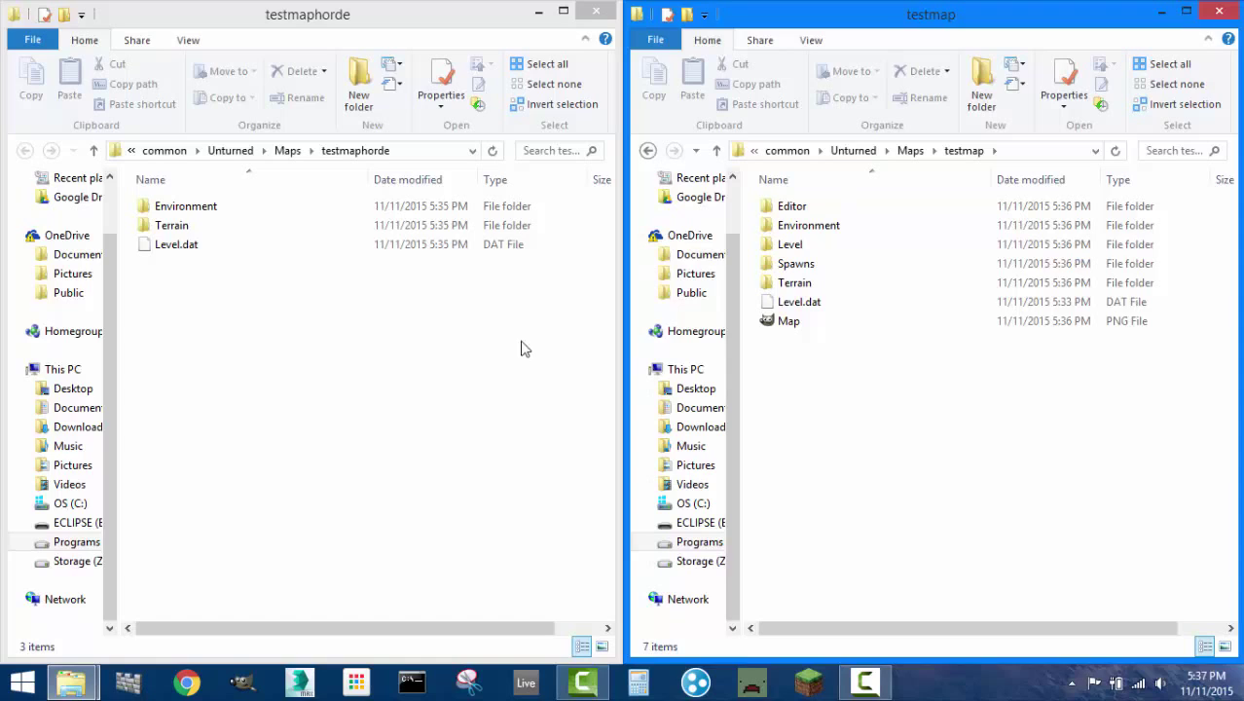
mouse_move(900, 440)
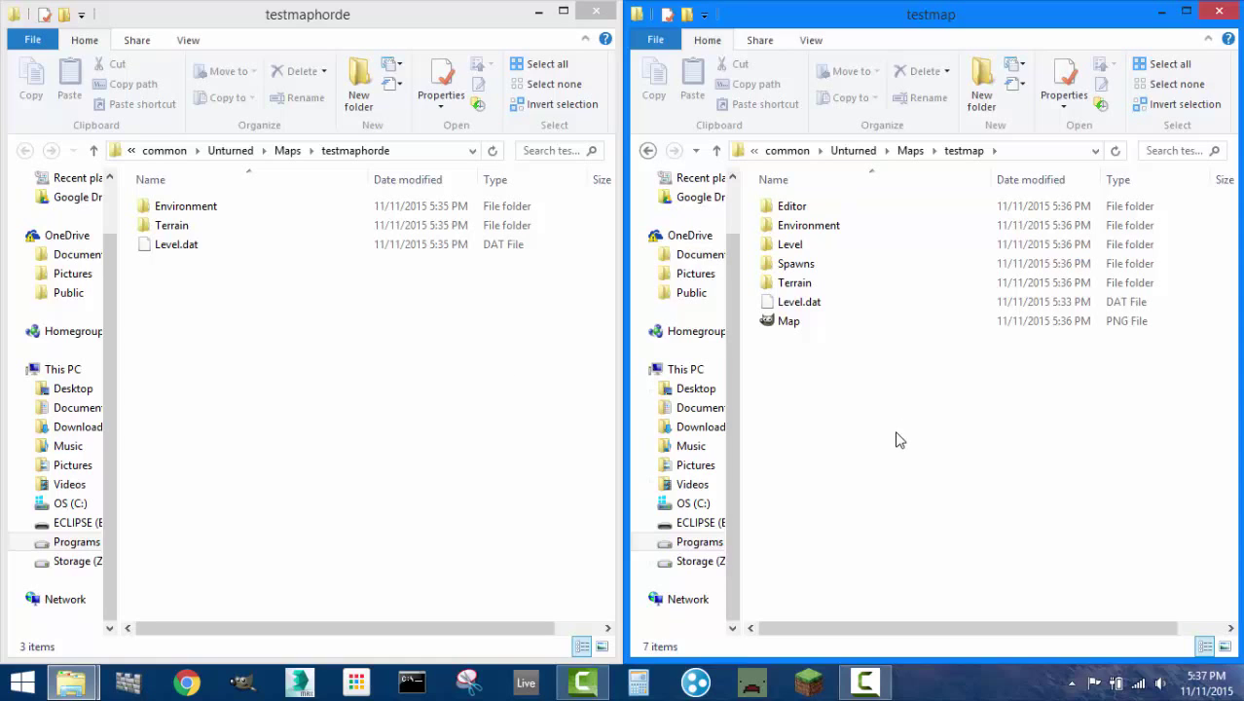
mouse_move(914, 375)
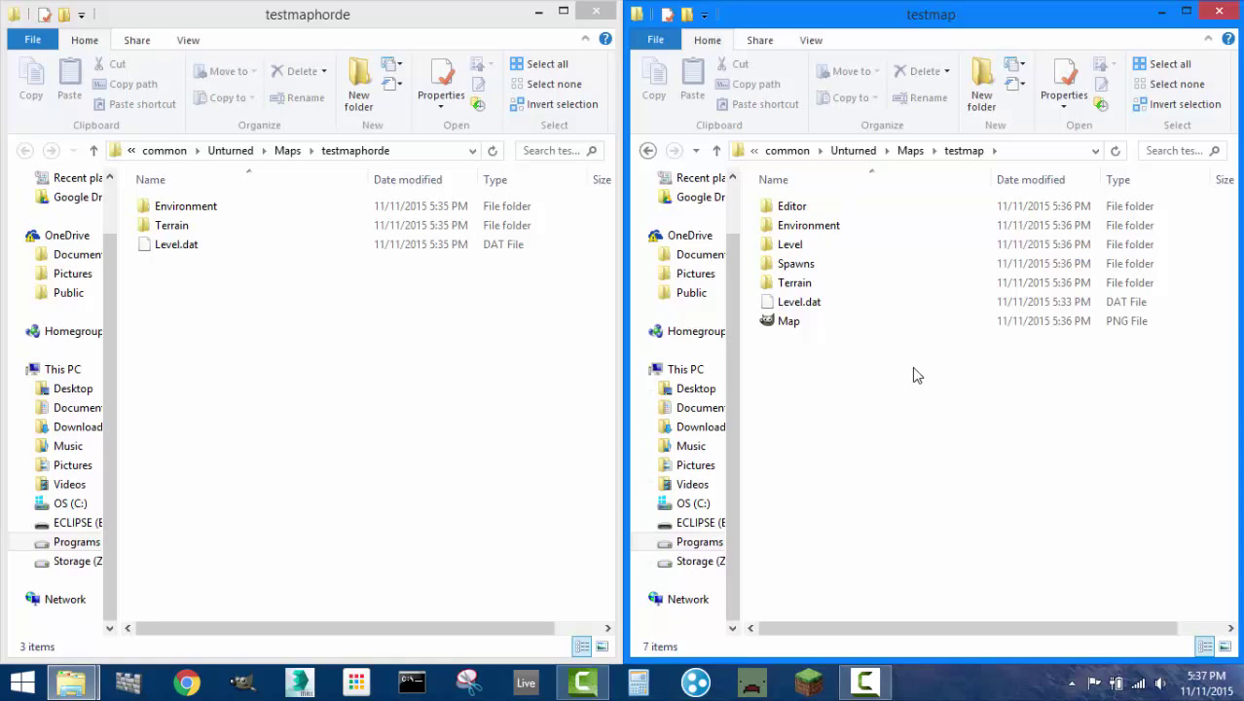
left_click(798, 302)
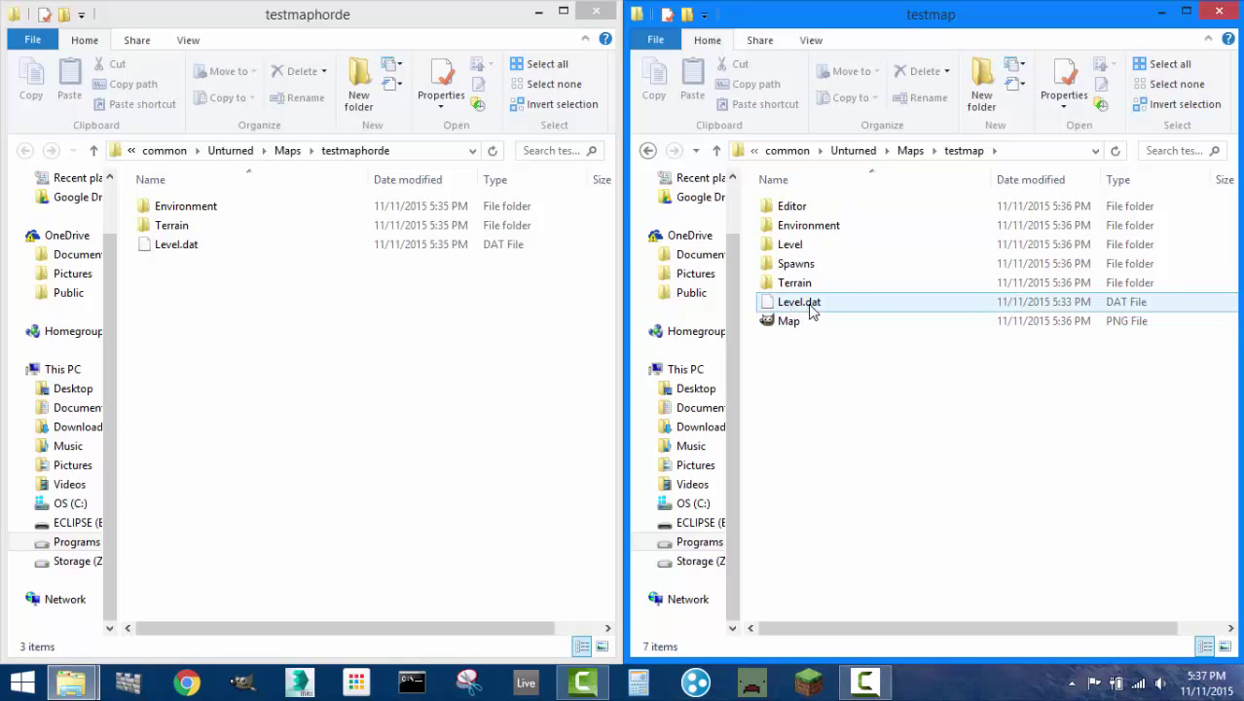
left_click(798, 302)
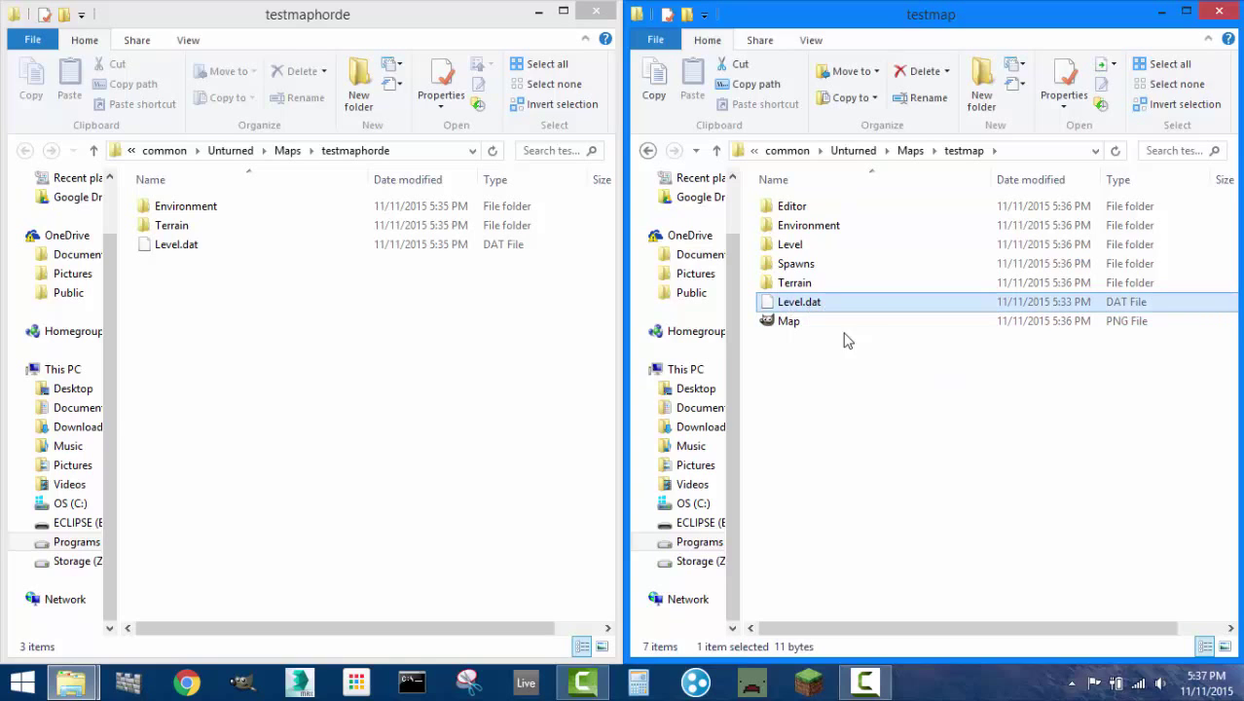
left_click(186, 205)
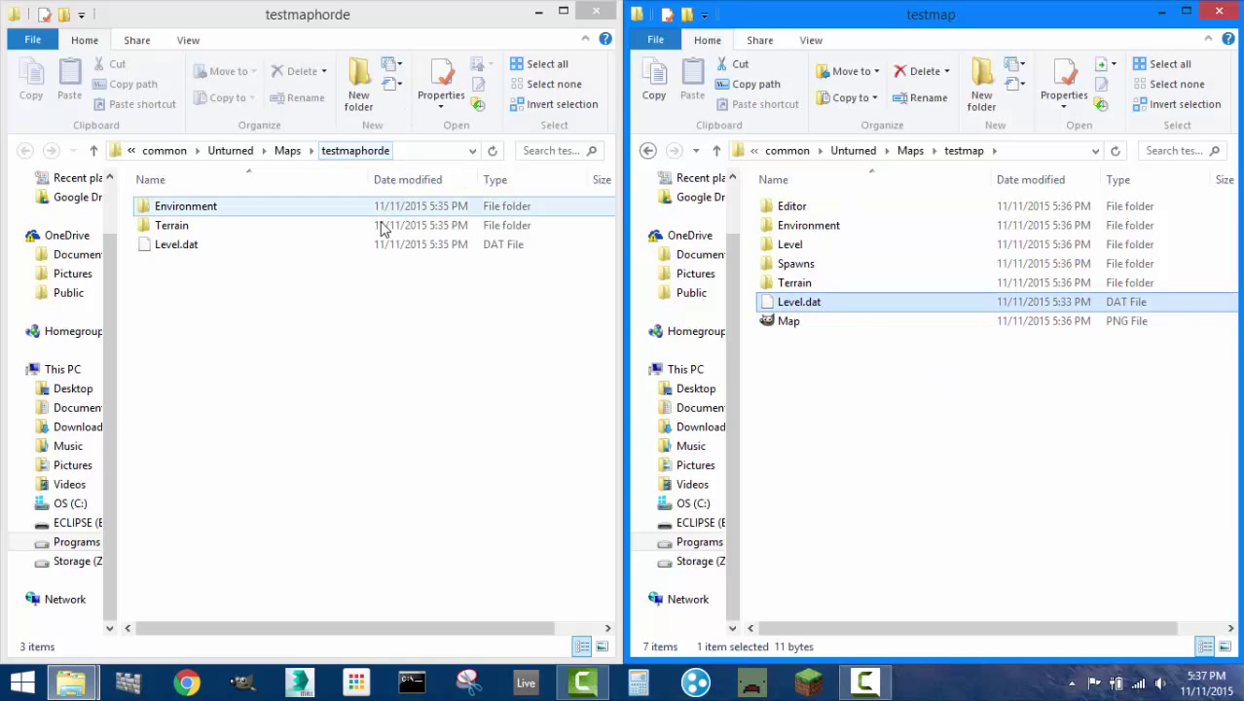
left_click(467, 434)
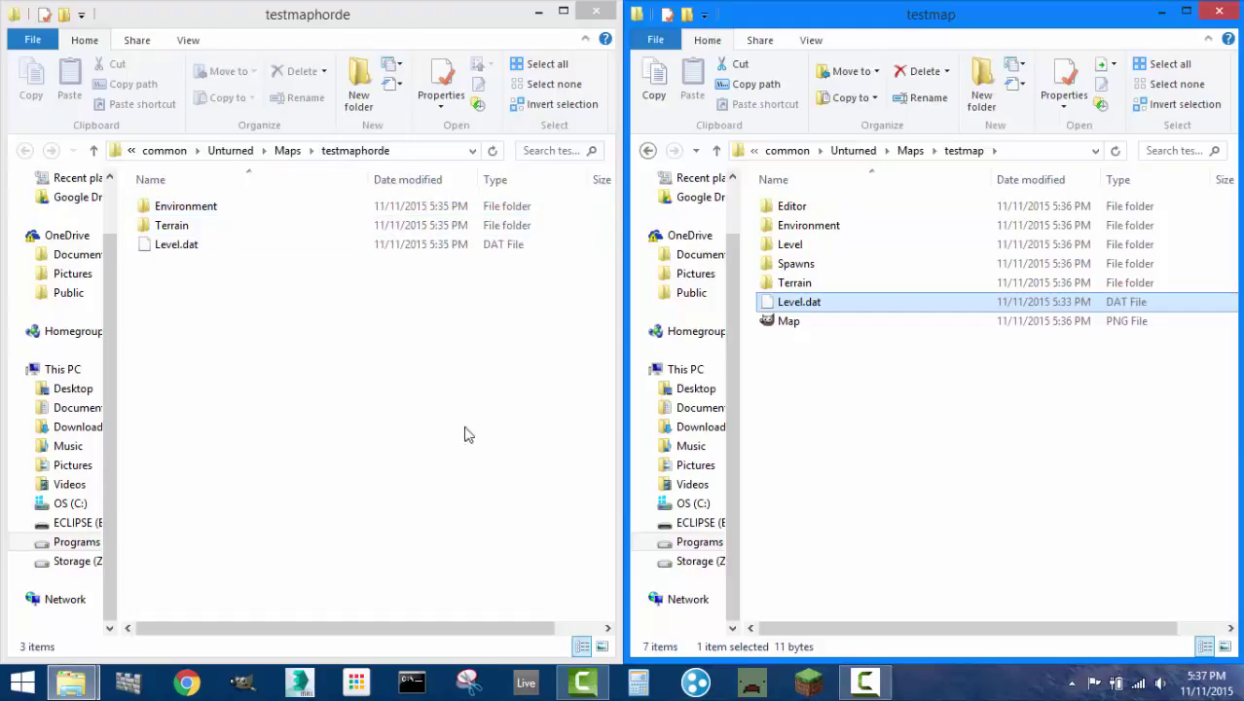
left_click(389, 556)
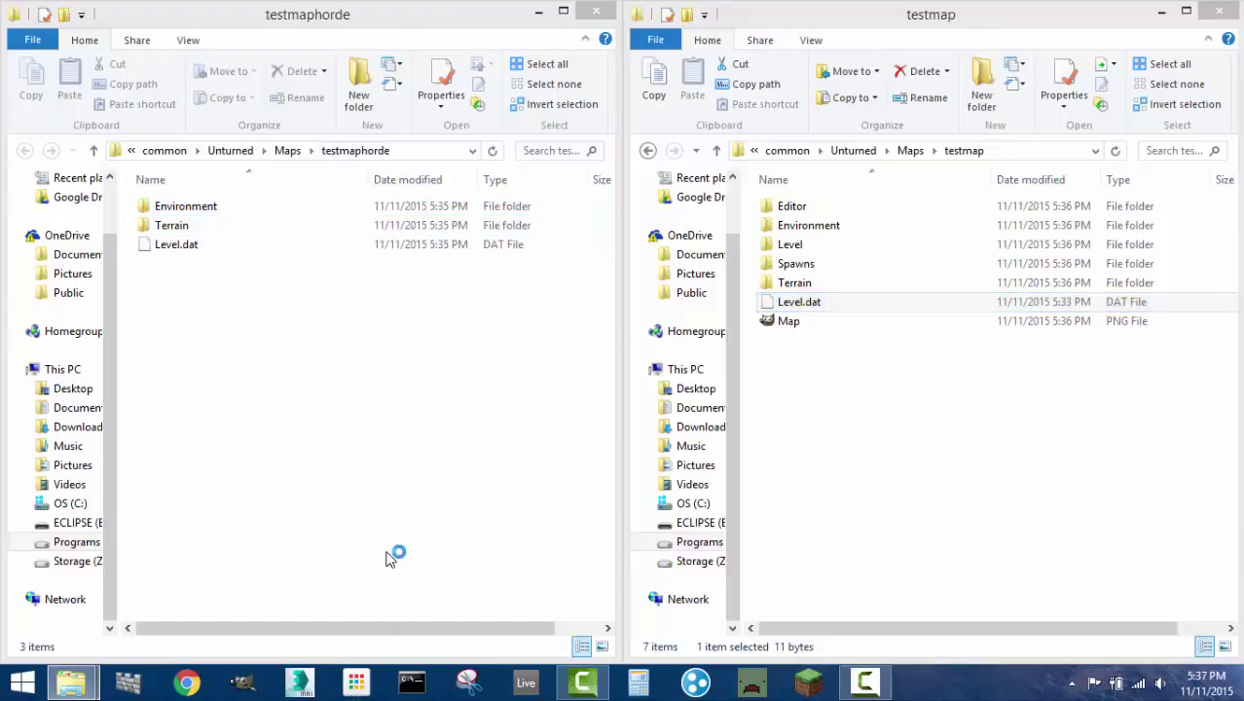
Step: View testmap's Level.dat binary contents in Notepad++, then close its tab
double_click(798, 301)
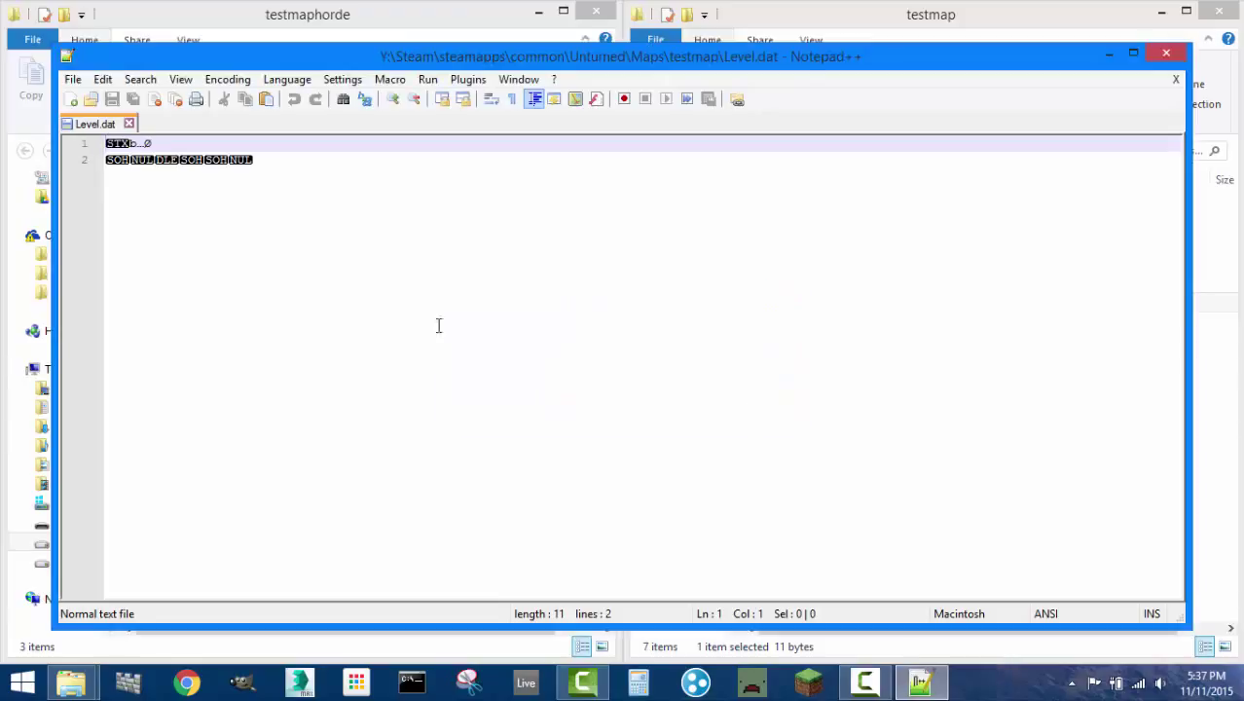
mouse_move(171, 148)
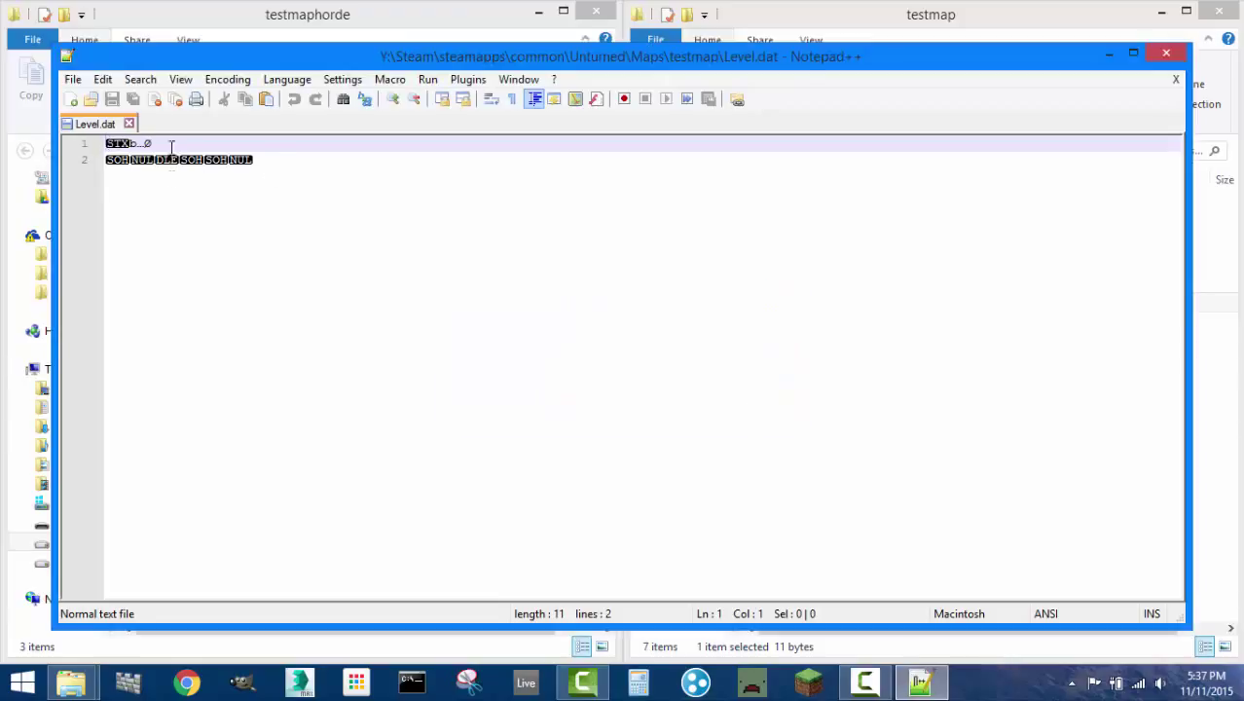
mouse_move(301, 256)
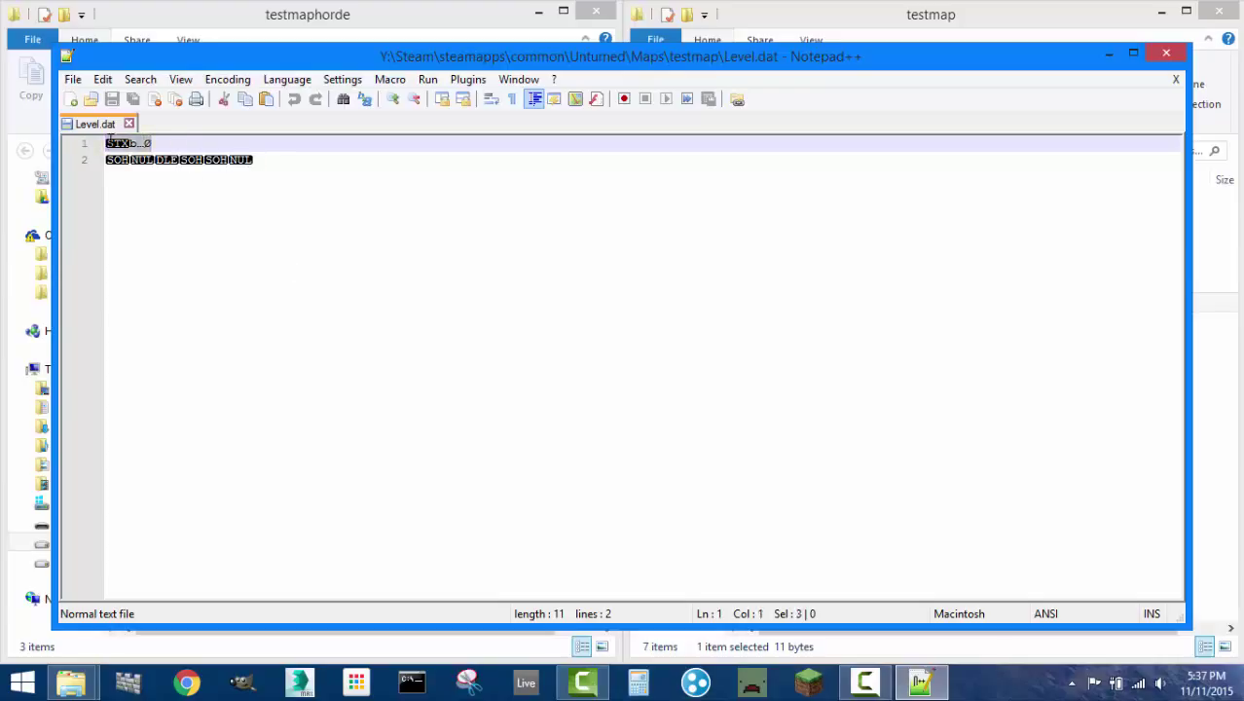
left_click(133, 160)
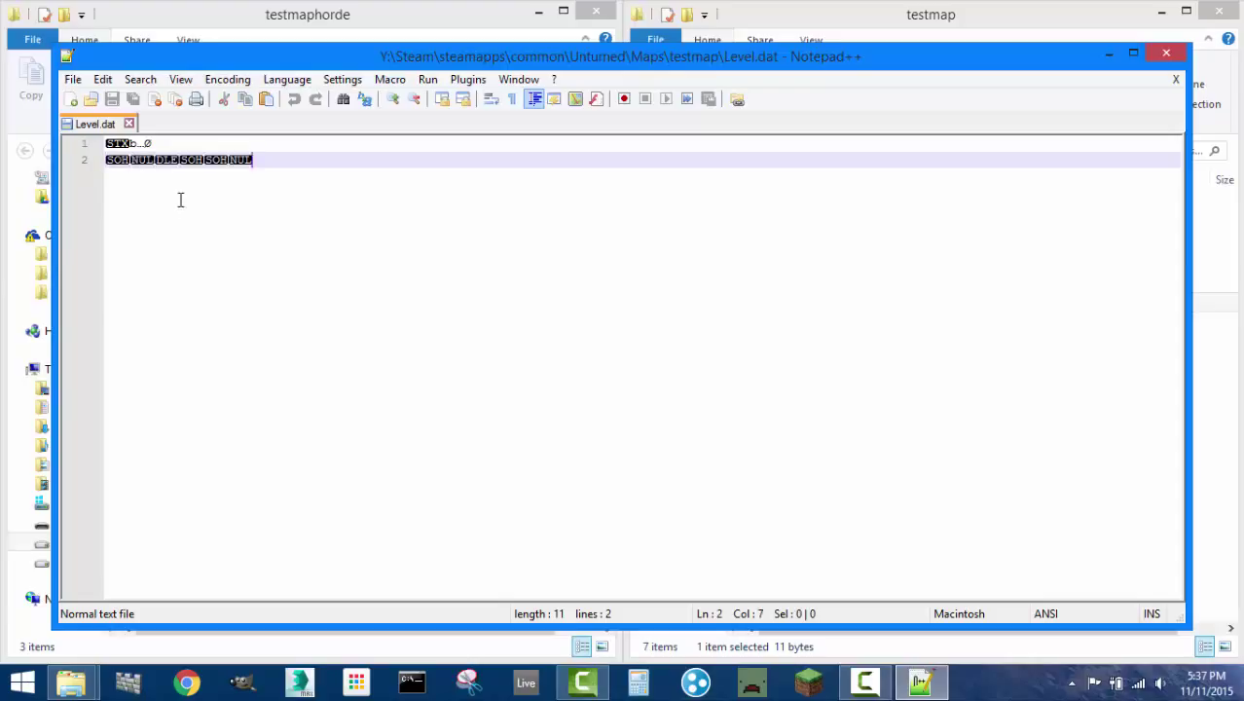
mouse_move(166, 218)
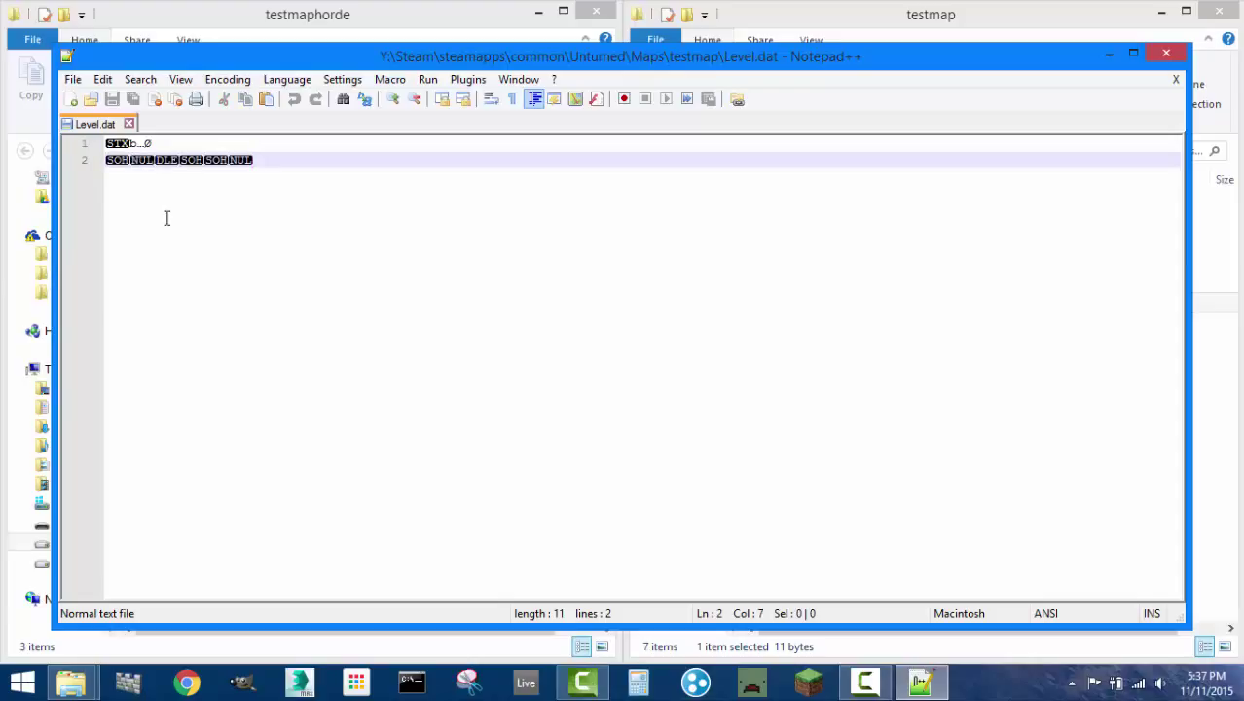
mouse_move(154, 175)
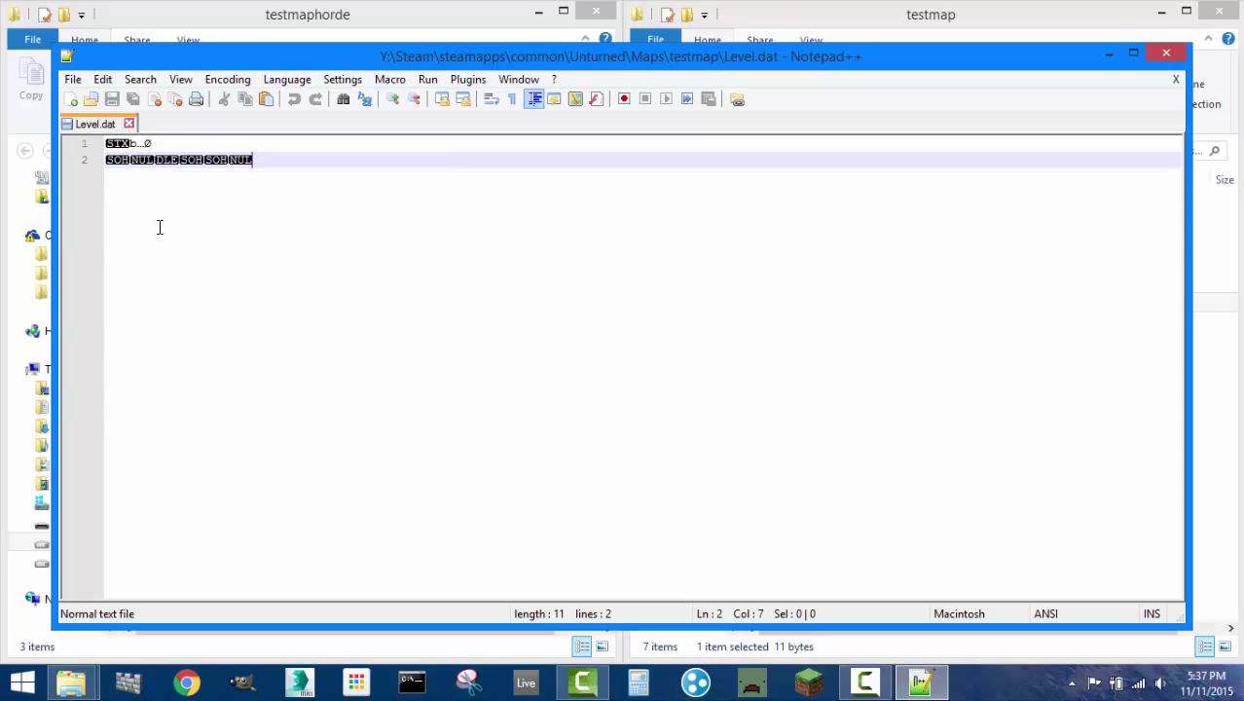
mouse_move(129, 123)
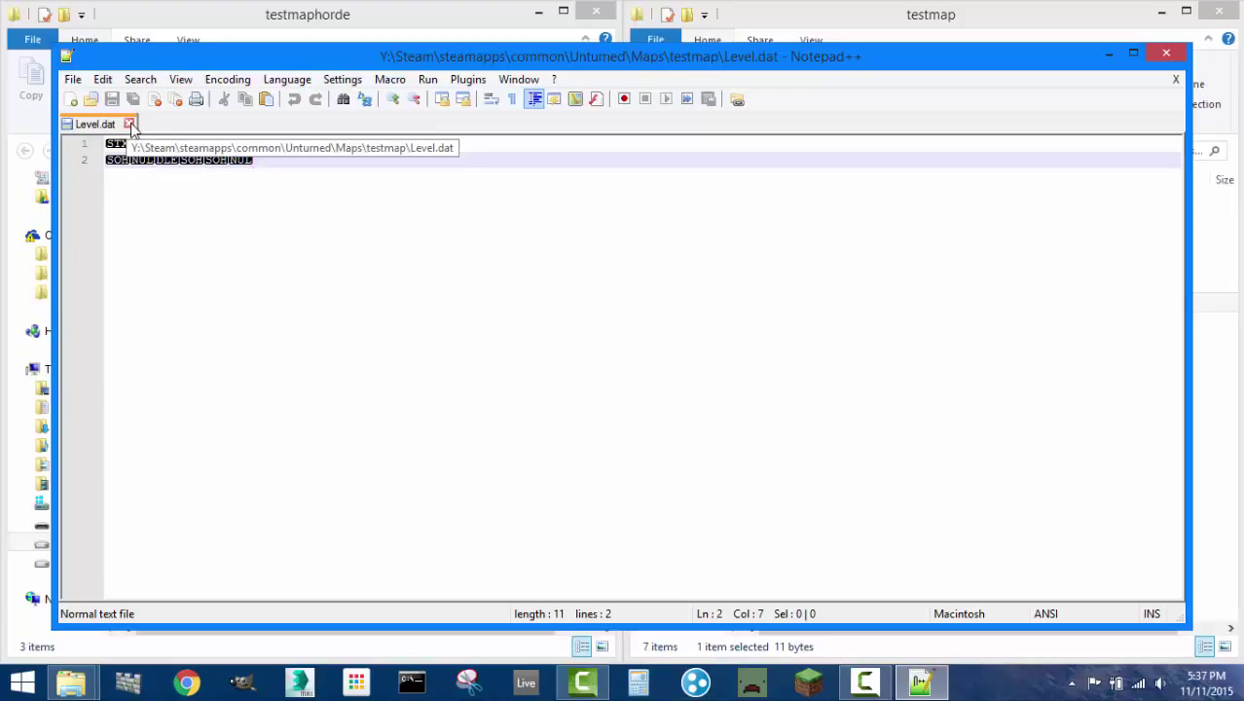
left_click(127, 124)
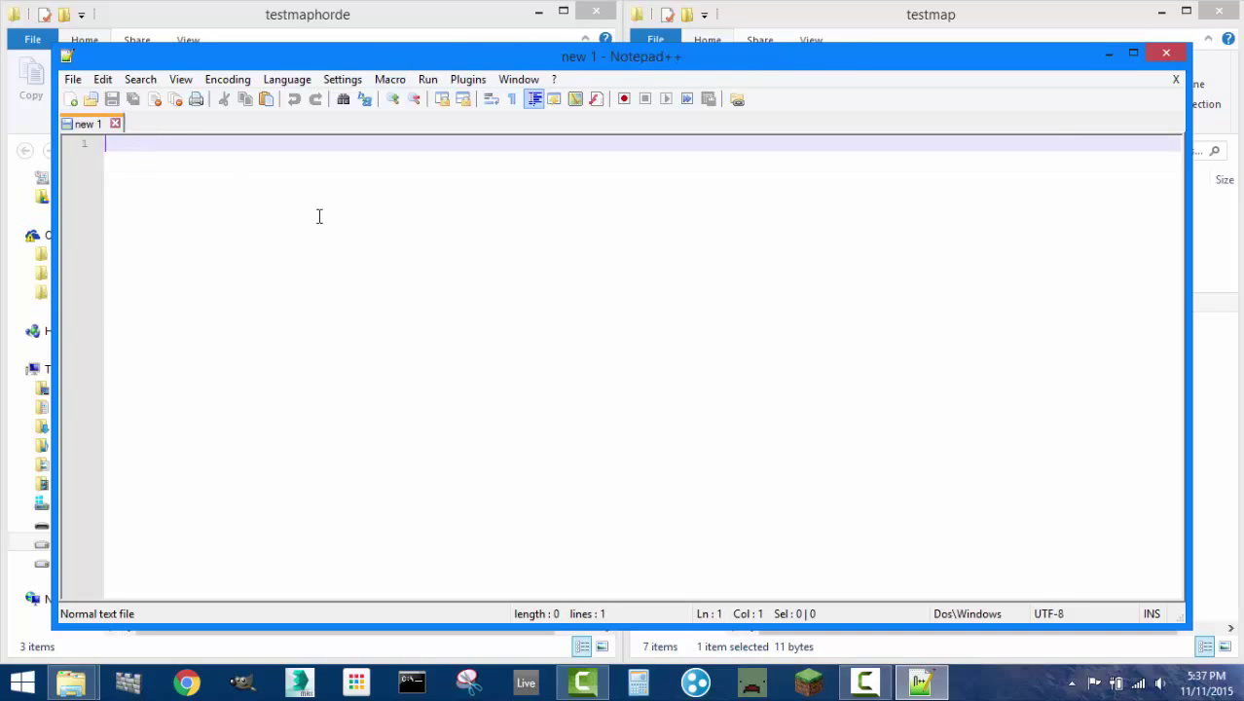
Step: Close Notepad++ and paste testmap's Editor, Environment, Level, Spawns, Terrain folders into testmaphorde
left_click(1165, 53)
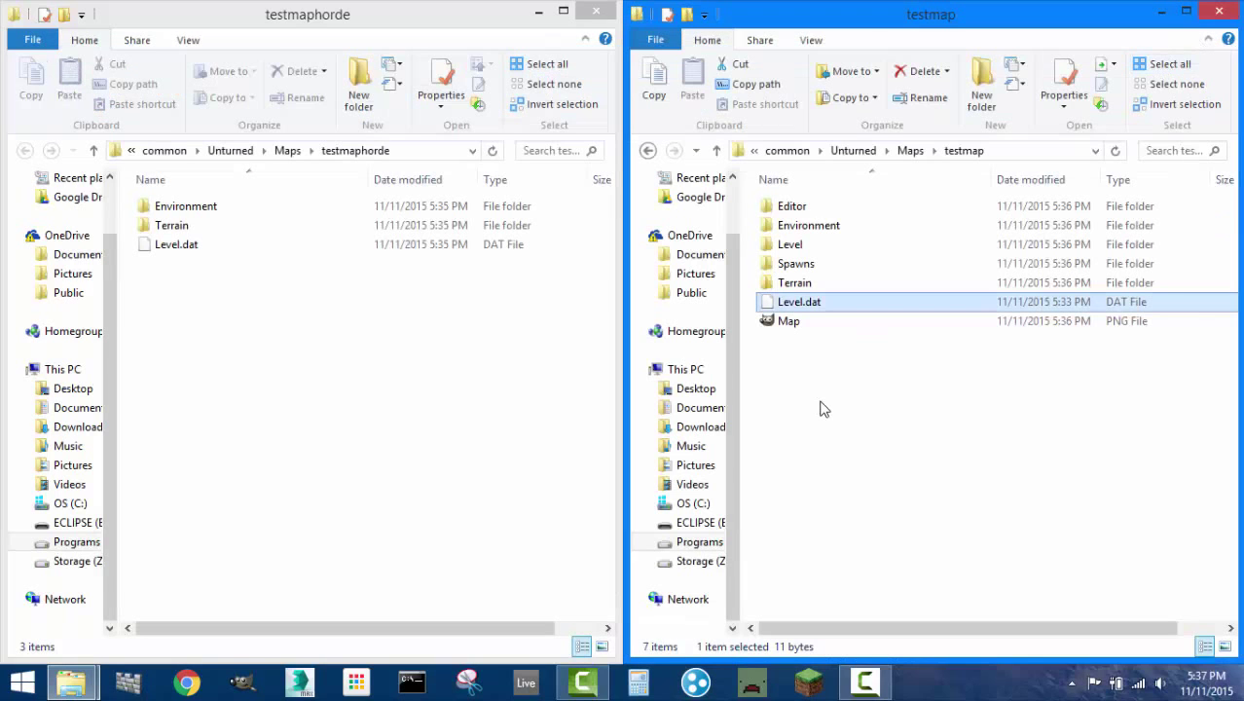
mouse_move(798, 301)
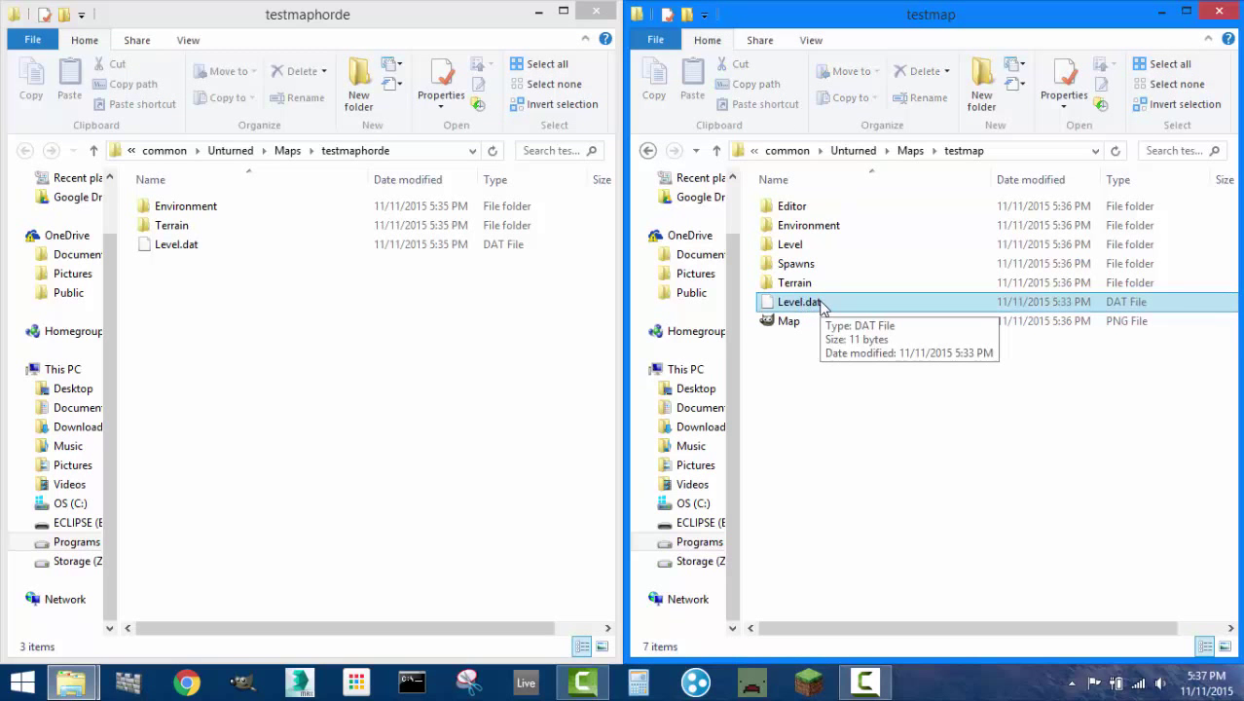
left_click(176, 244)
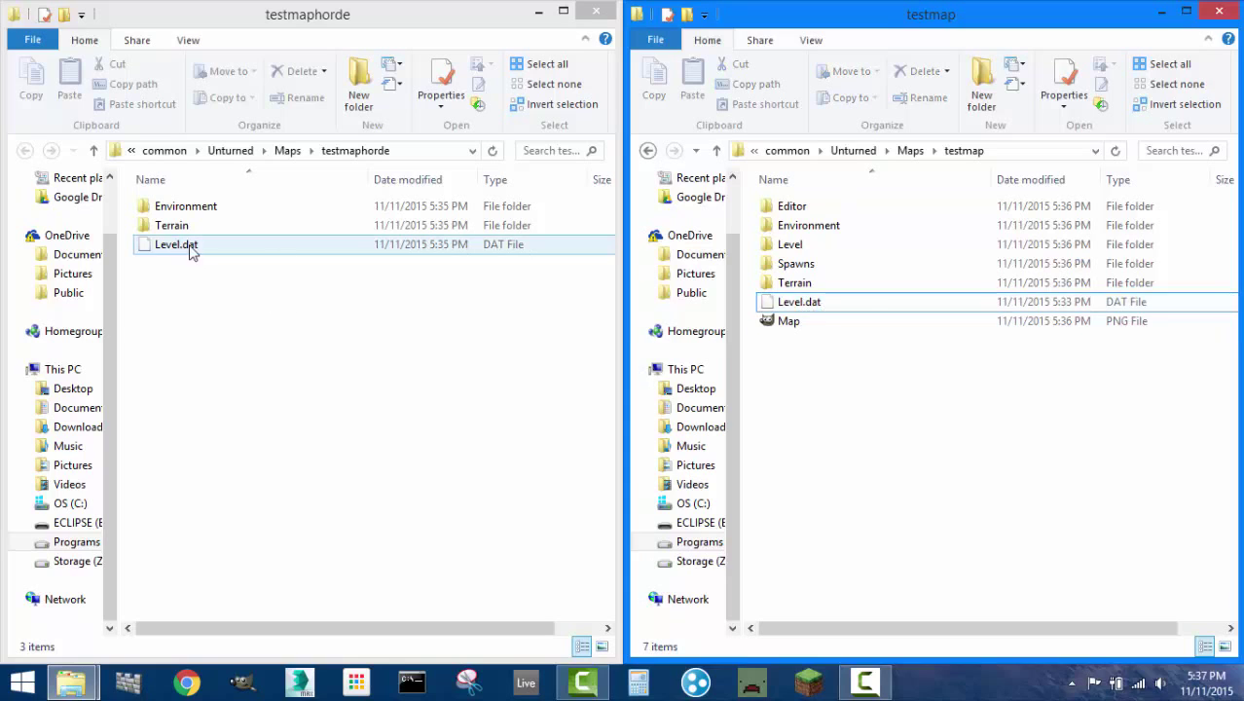
mouse_move(798, 302)
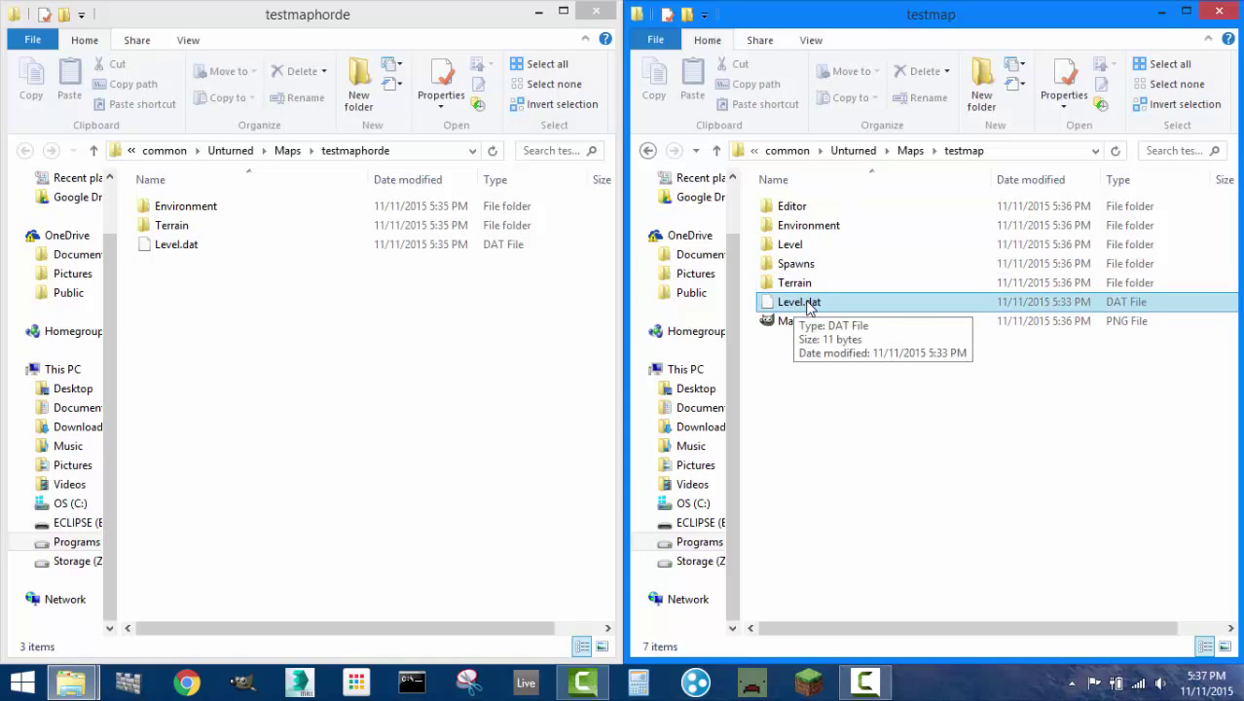
left_click(175, 244)
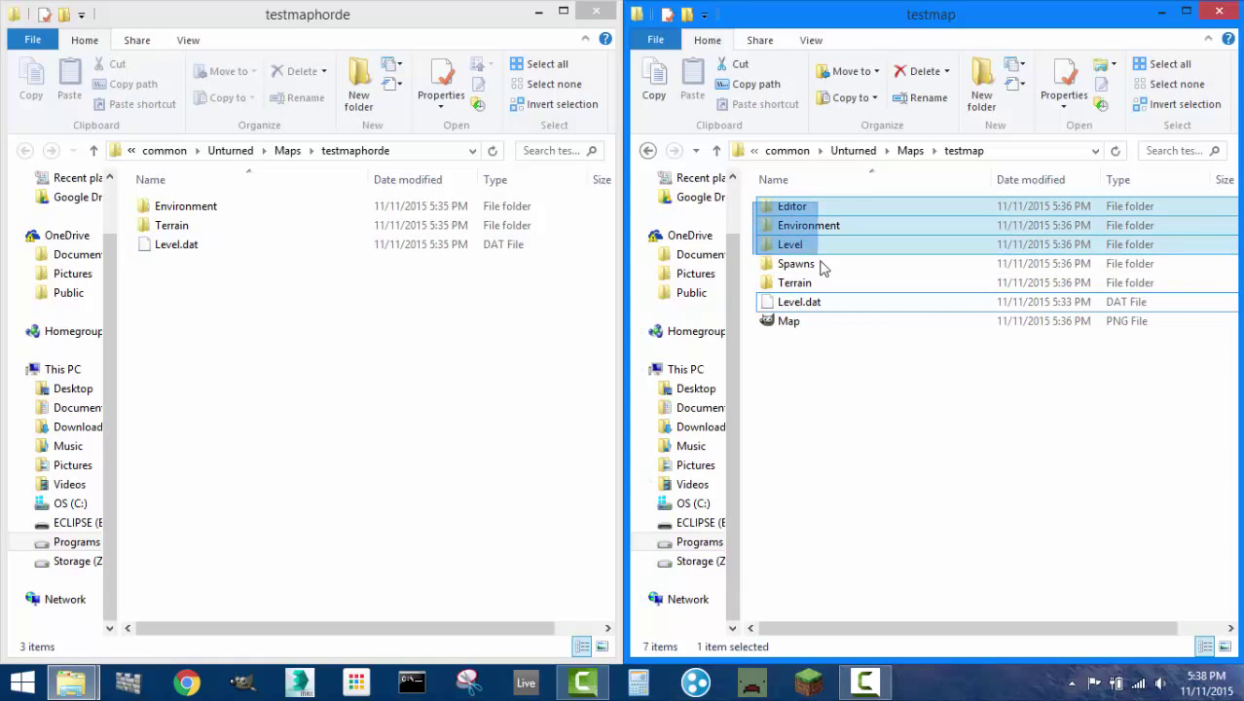
right_click(794, 282)
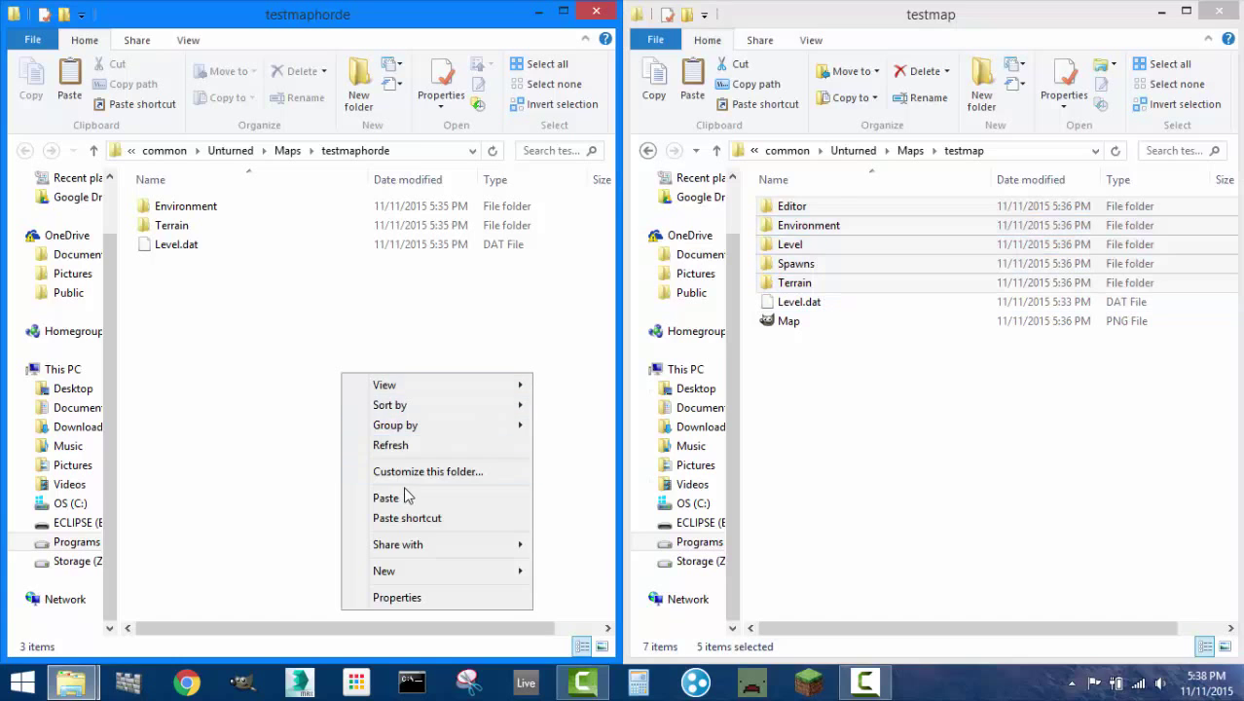
left_click(385, 498)
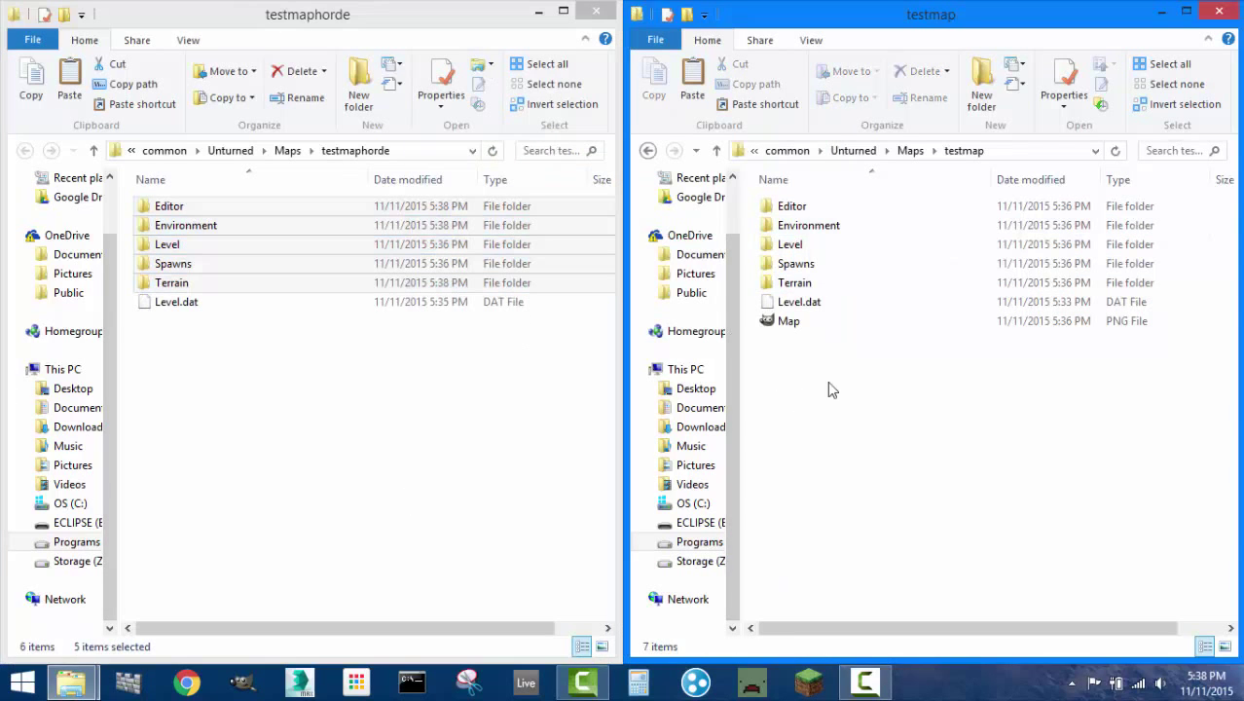
mouse_move(778, 205)
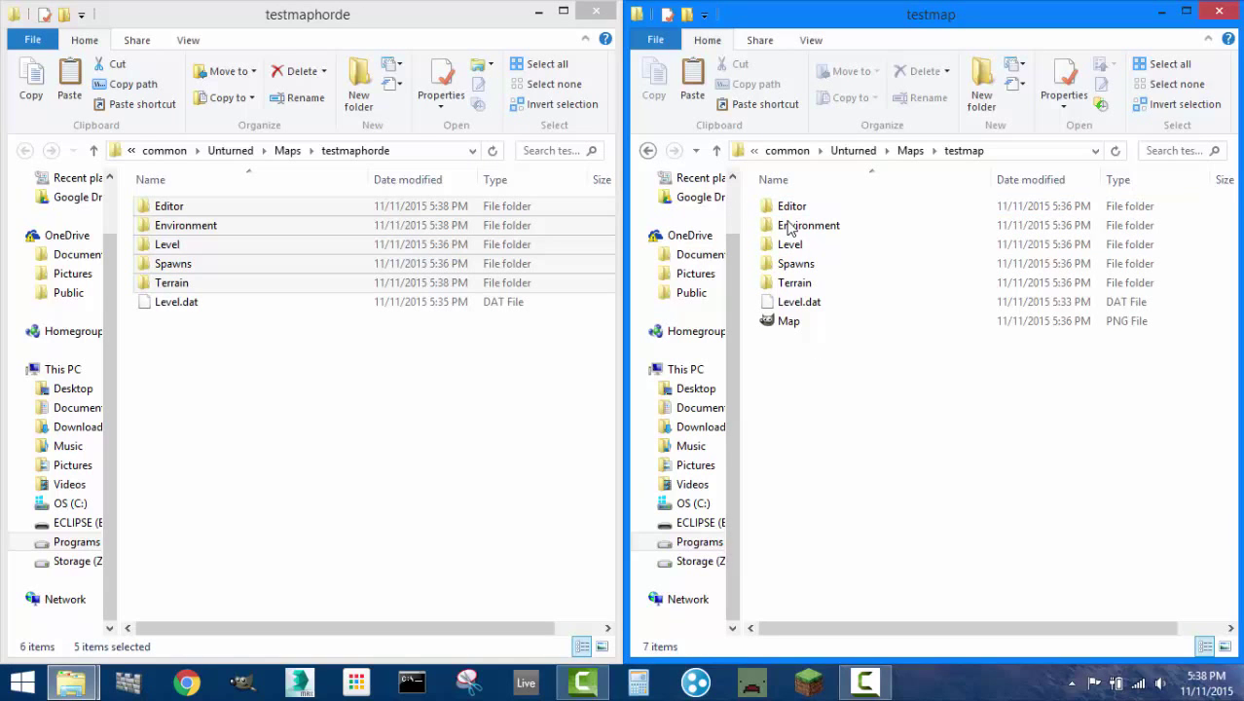
left_click(808, 225)
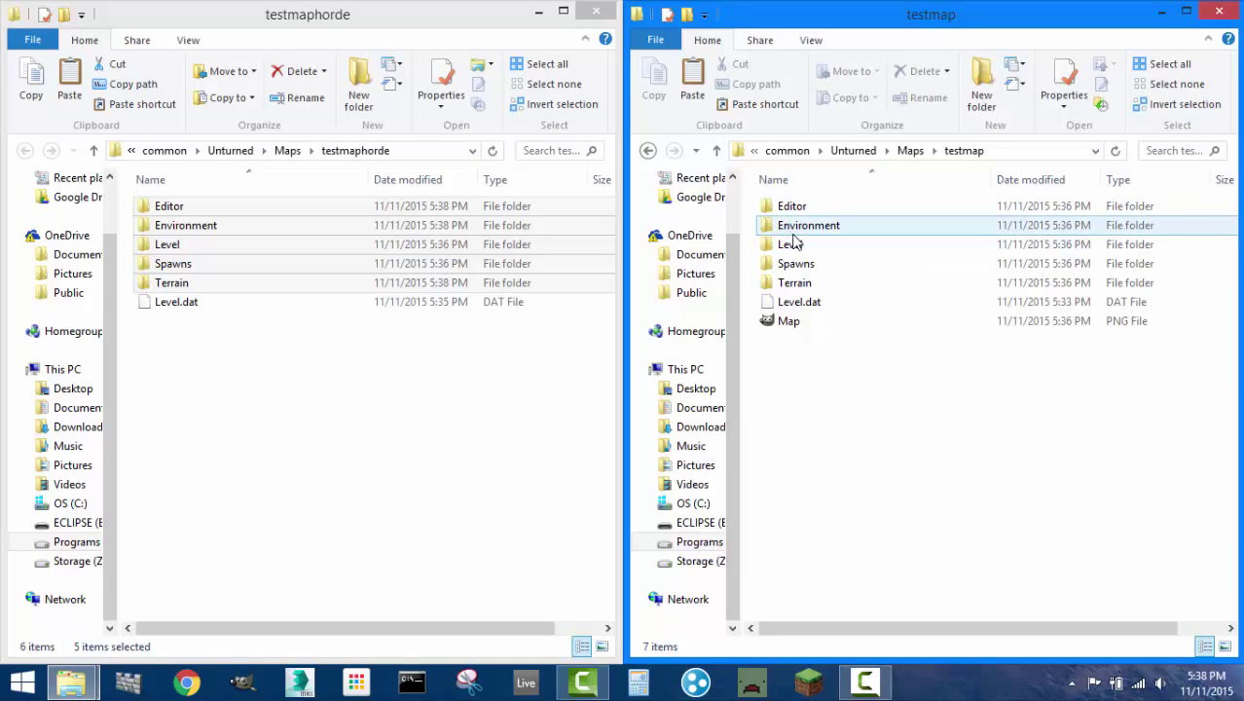
mouse_move(794, 283)
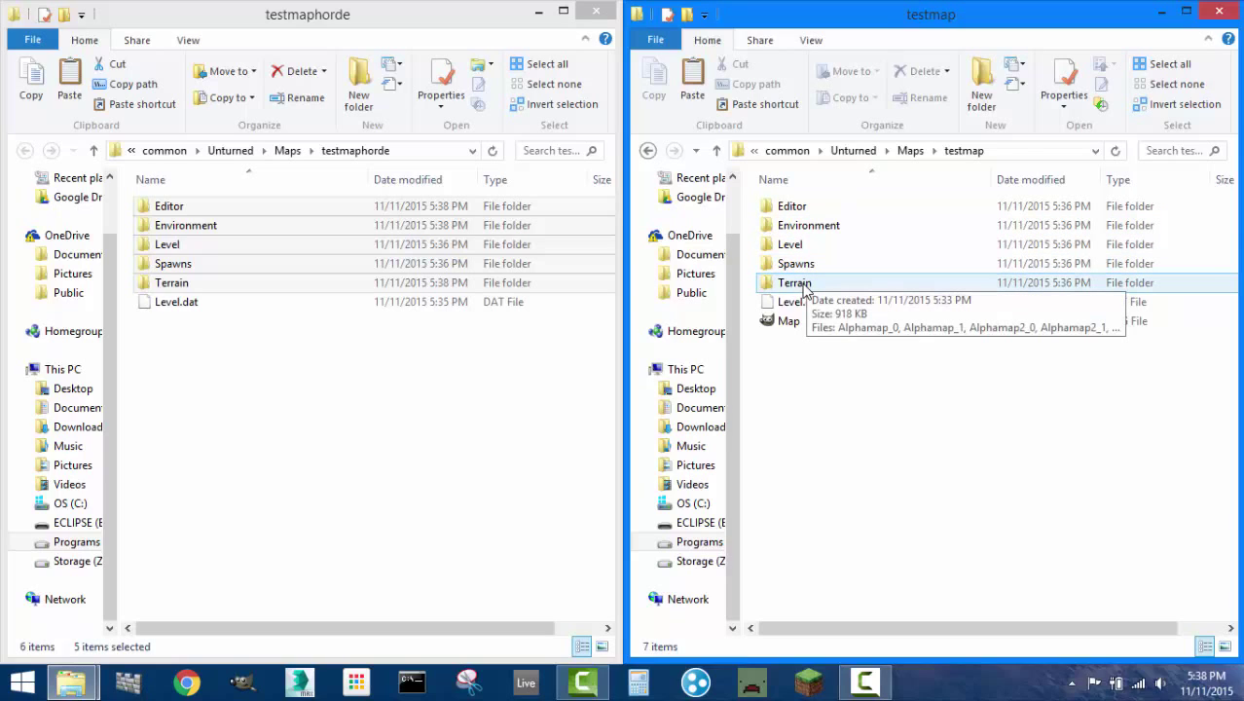
mouse_move(755, 287)
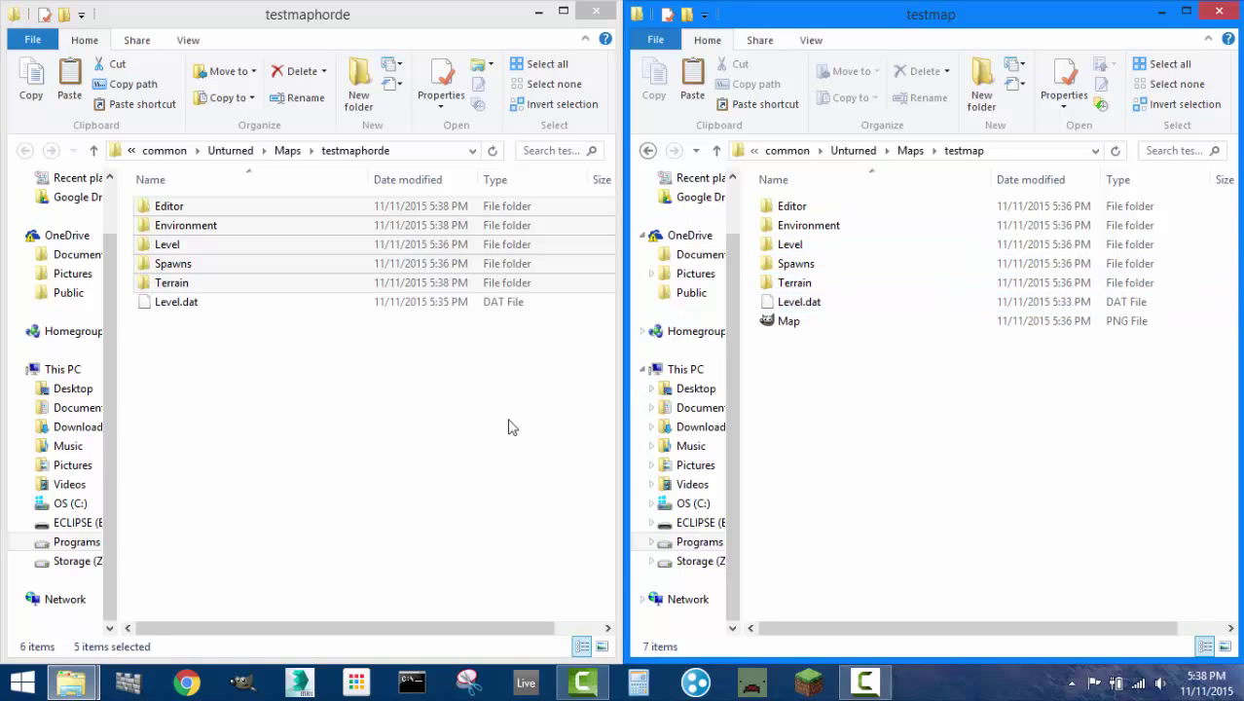
left_click(243, 356)
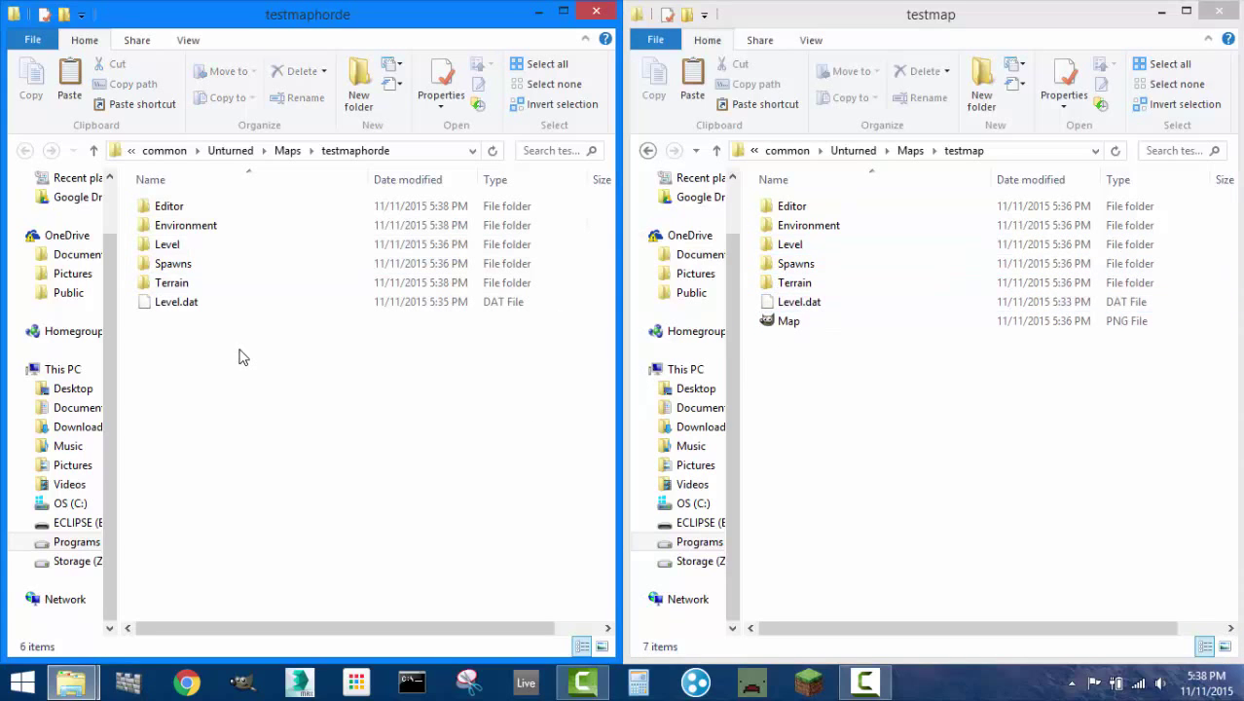
mouse_move(288, 338)
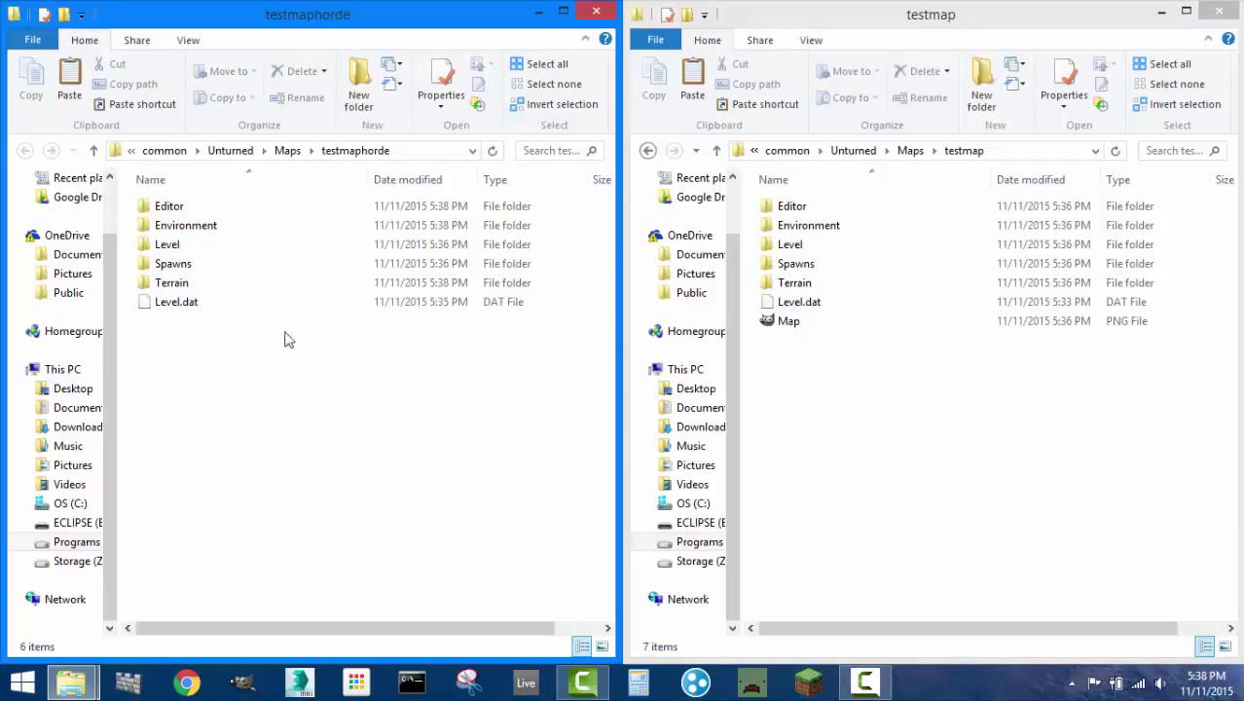
left_click(169, 206)
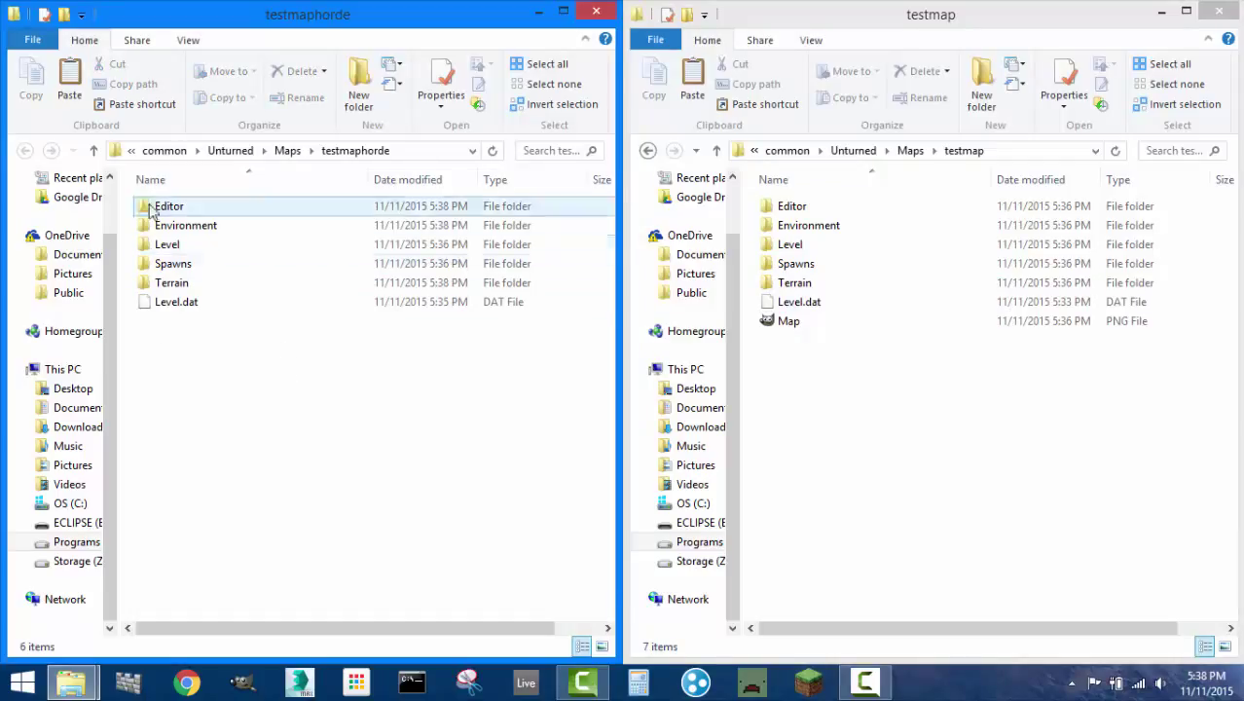
left_click(176, 302)
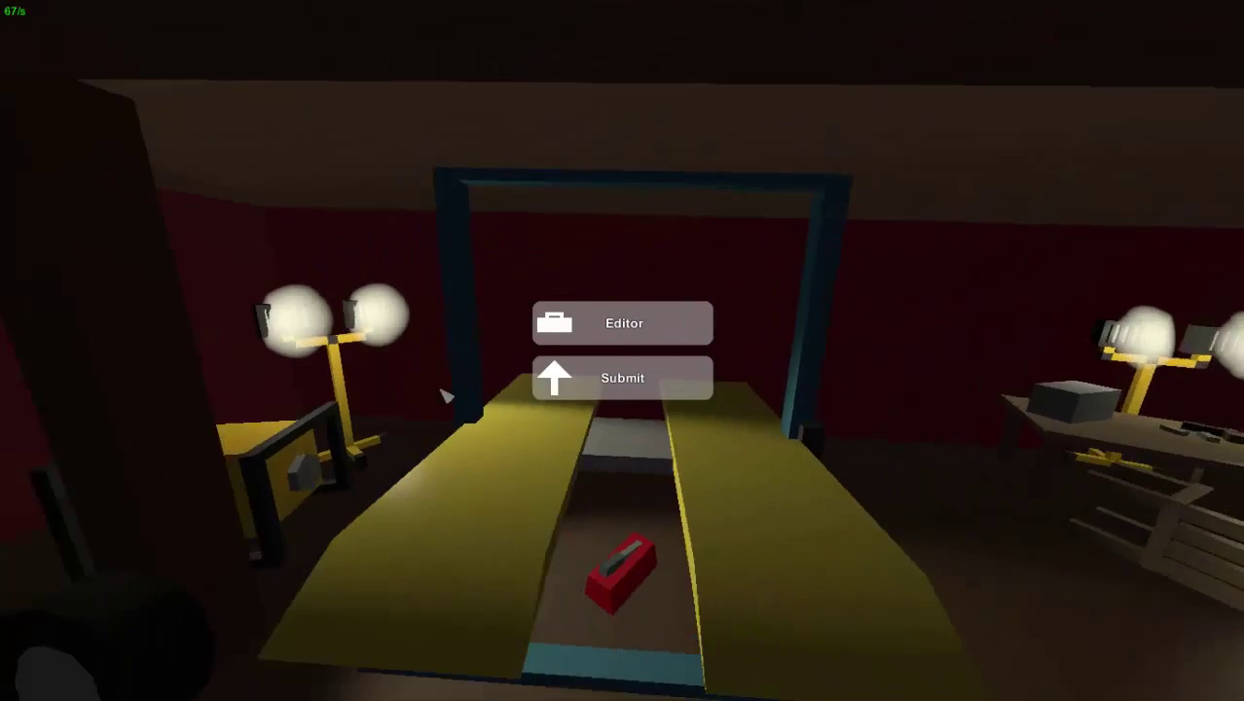
Step: Briefly open testmap in the level editor, exit, then load testmaphorde
left_click(622, 323)
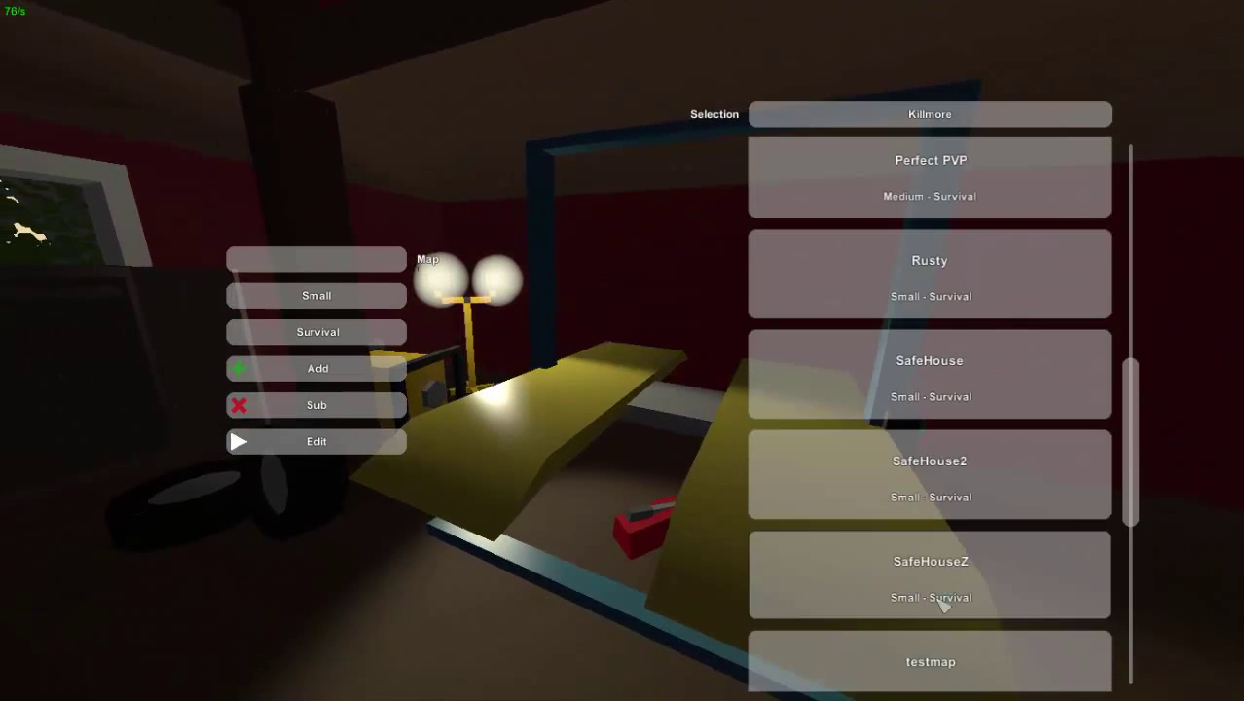
scroll("down", 3)
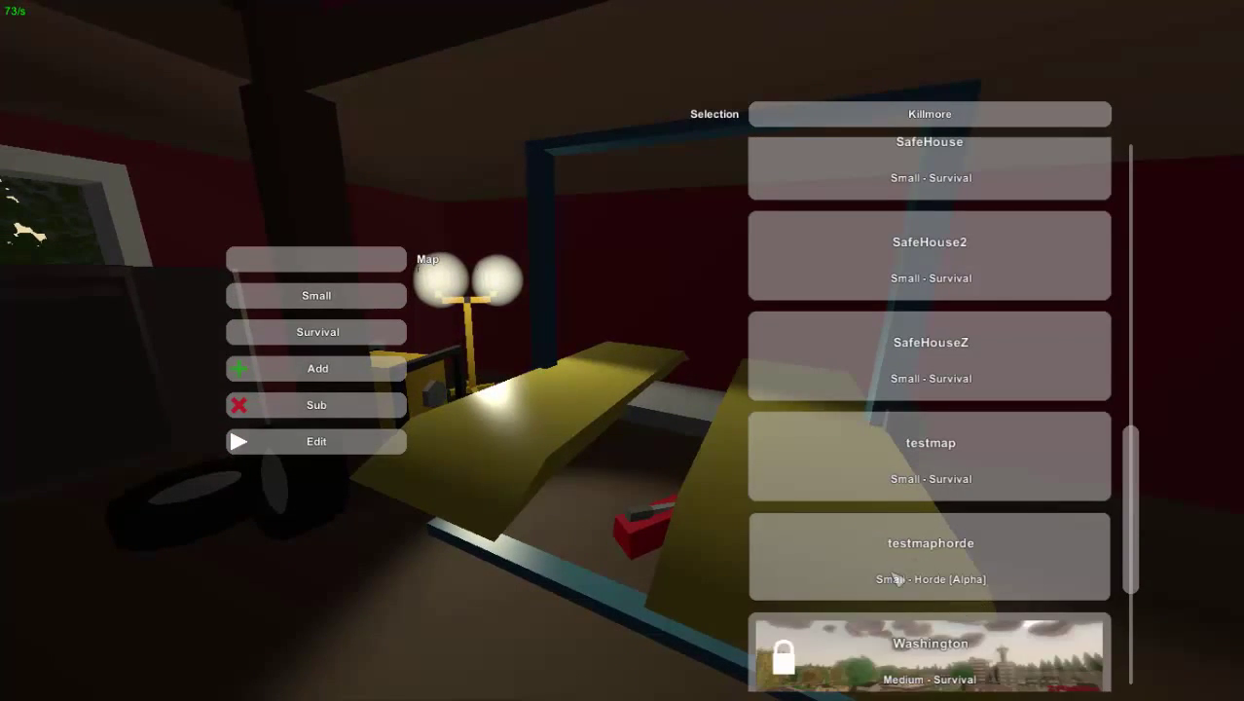
mouse_move(955, 478)
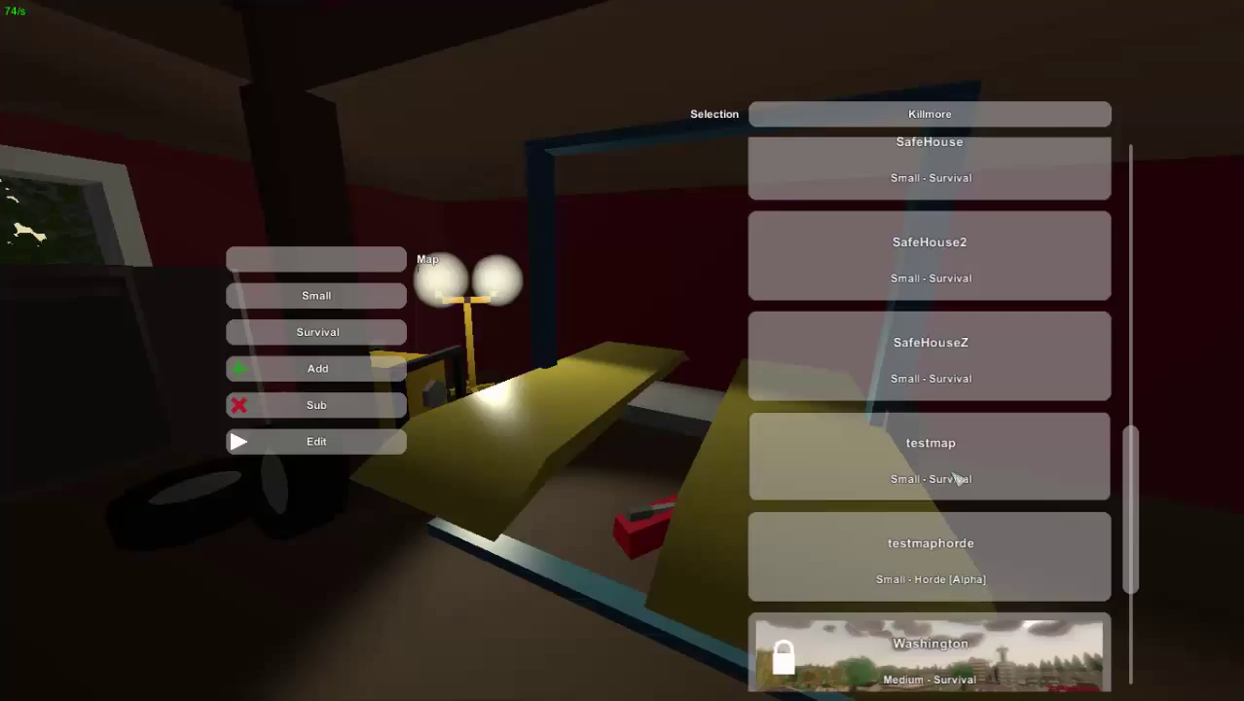
left_click(930, 456)
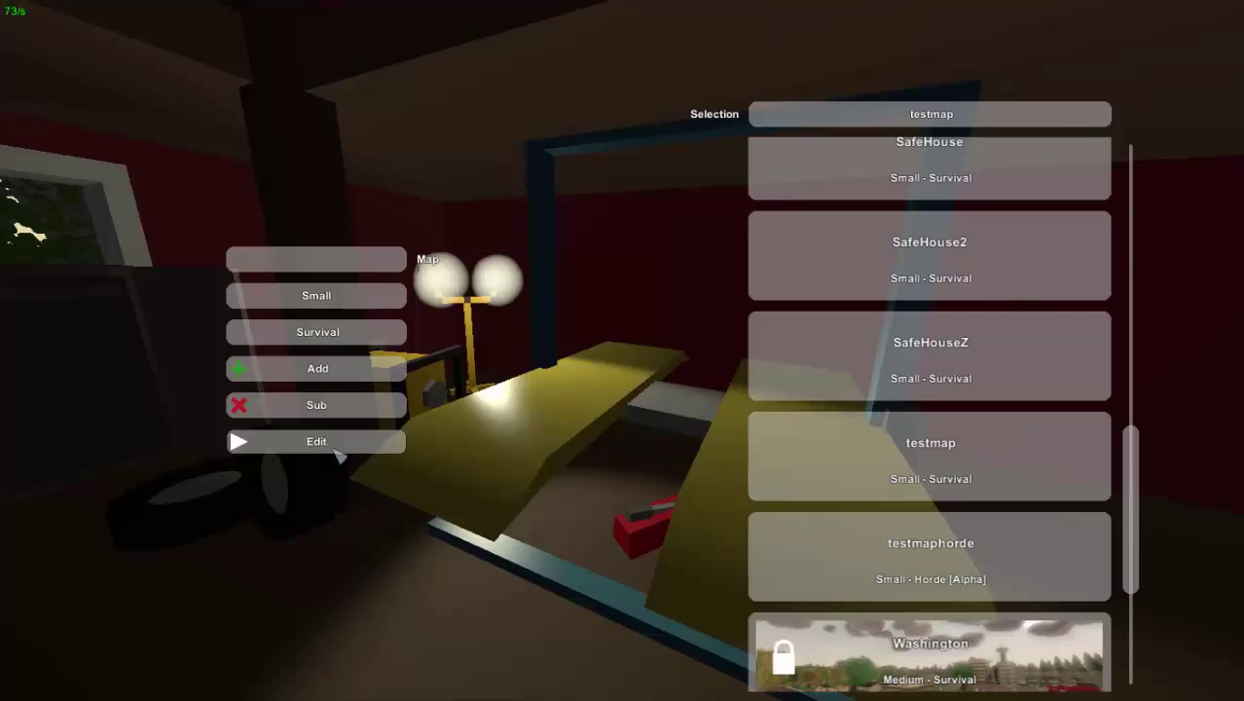
left_click(315, 441)
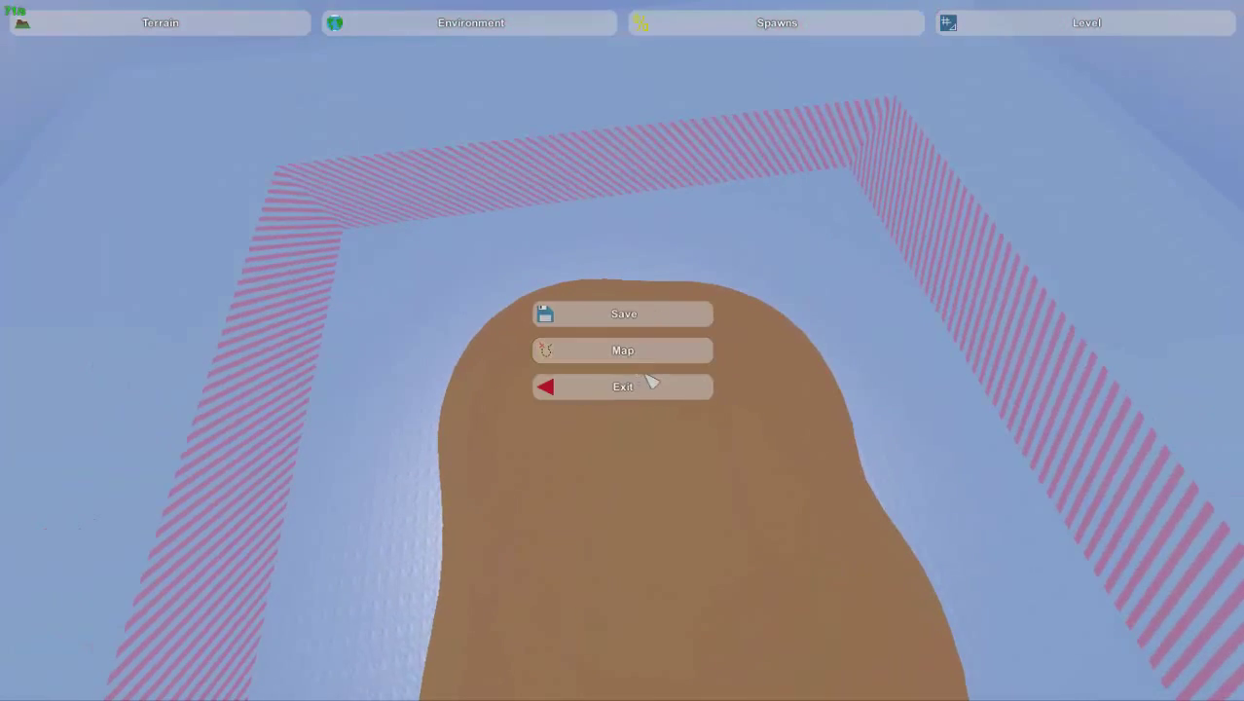
left_click(622, 386)
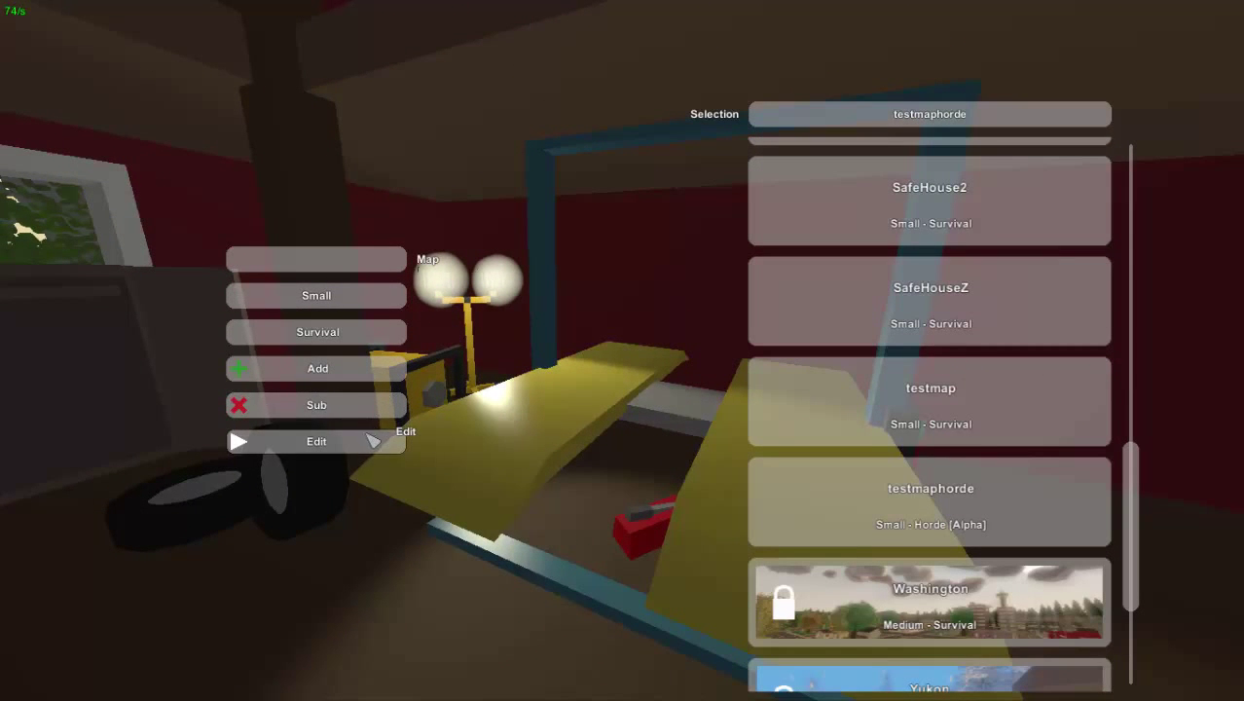
left_click(315, 440)
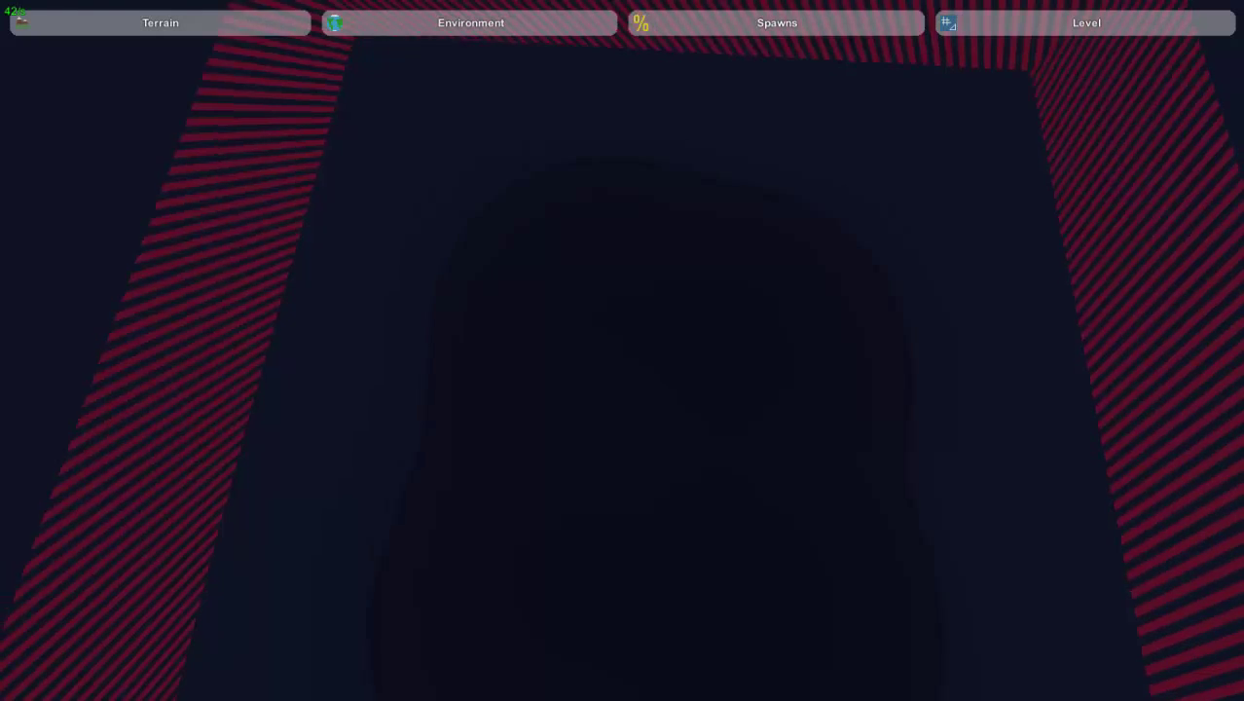